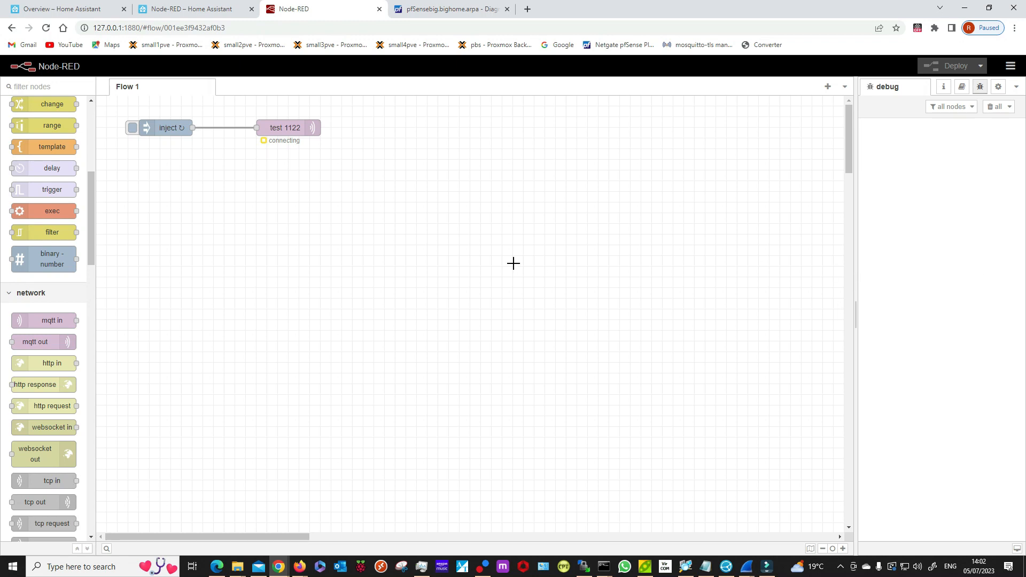
pyautogui.moveTo(379, 254)
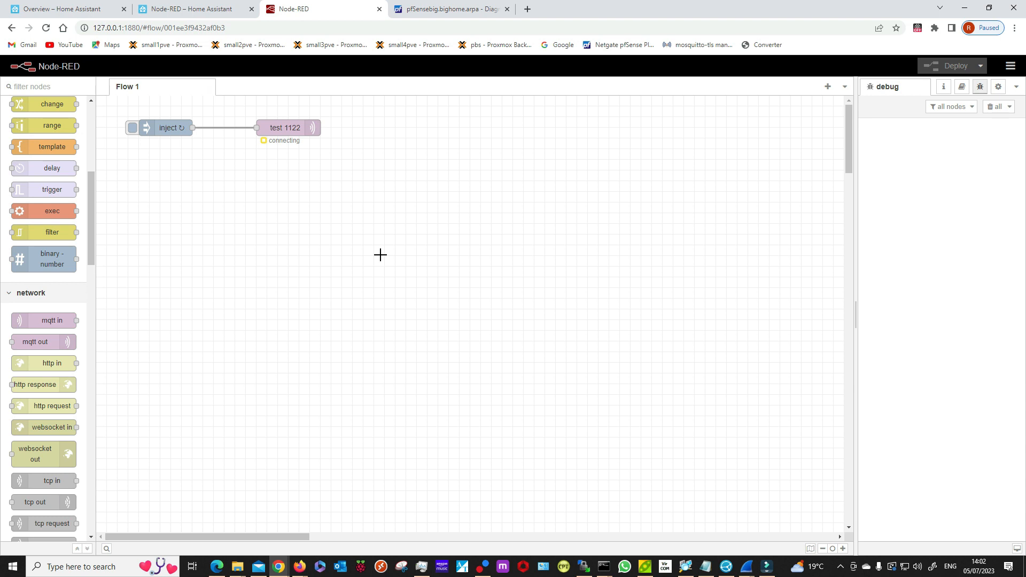
pyautogui.moveTo(476, 278)
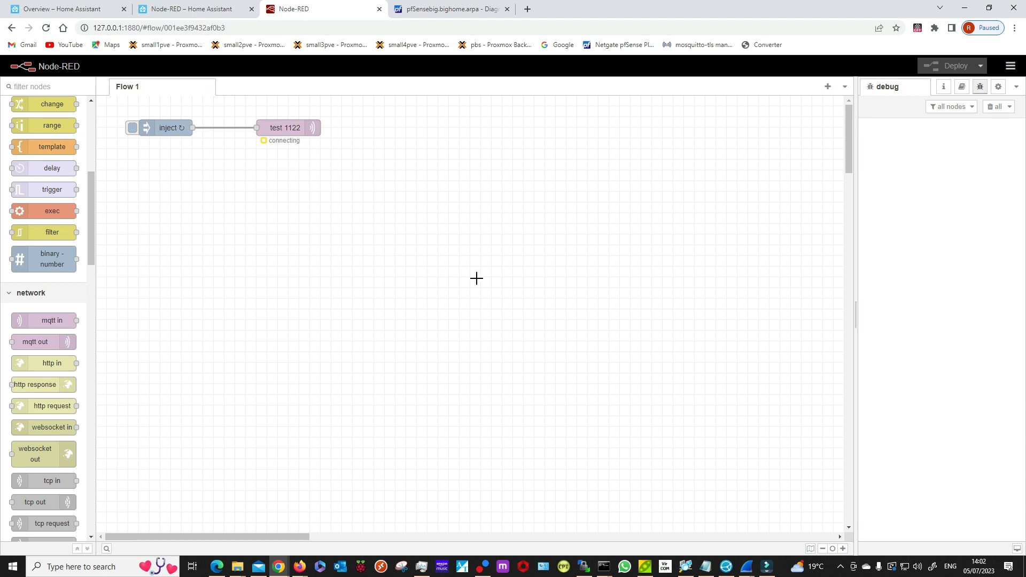
pyautogui.moveTo(446, 319)
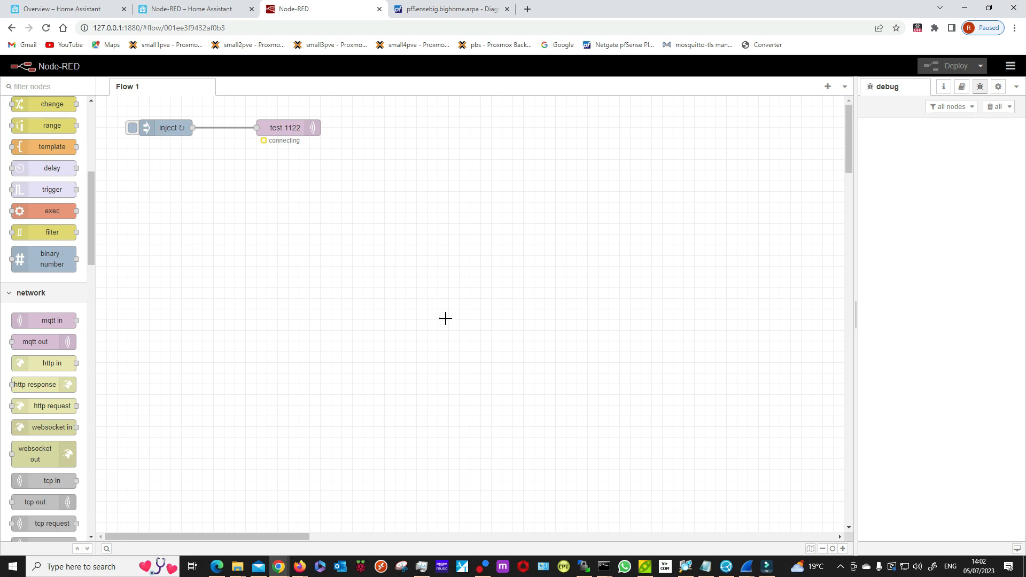
pyautogui.moveTo(418, 298)
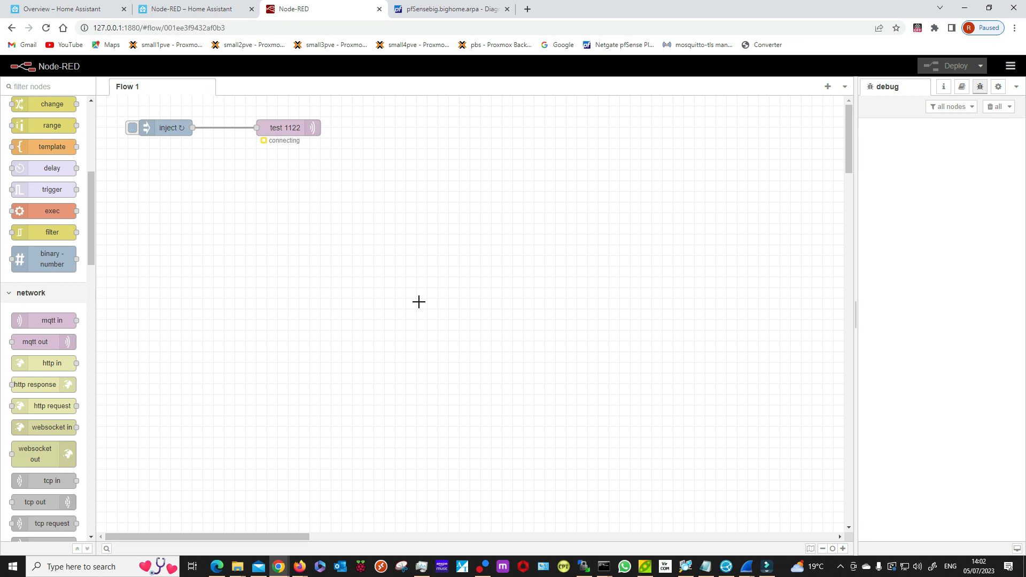
pyautogui.moveTo(474, 248)
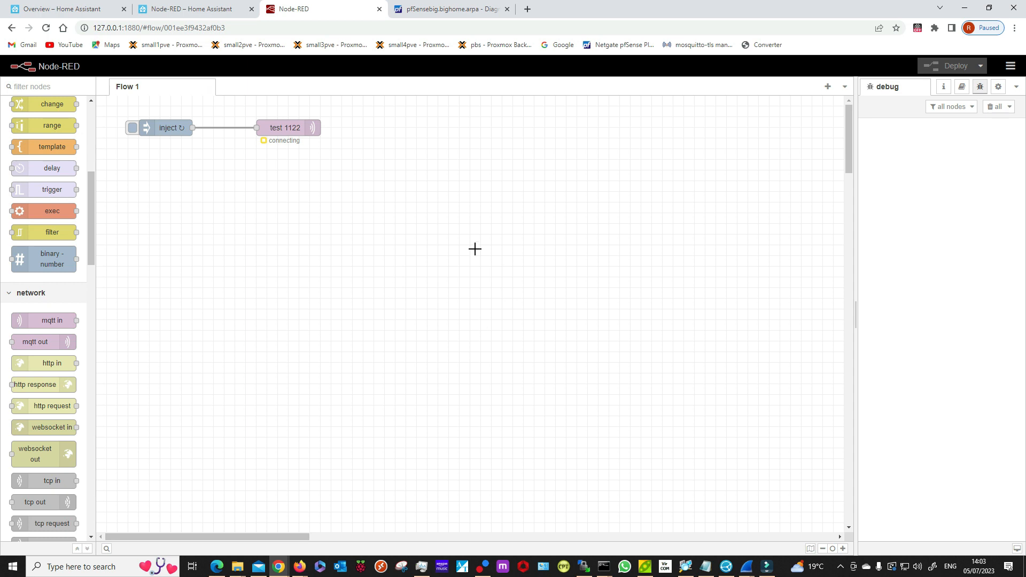
pyautogui.moveTo(419, 302)
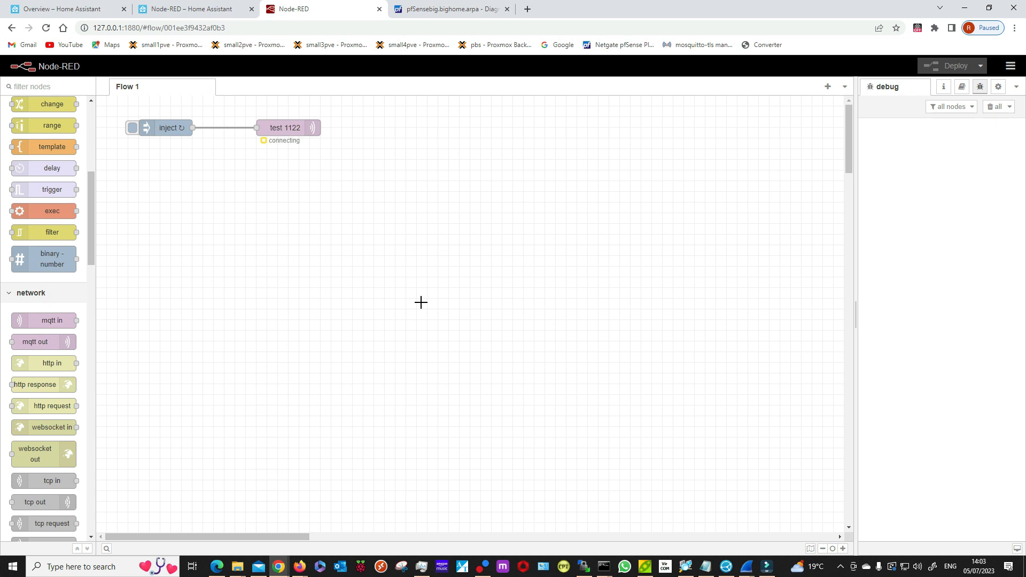
pyautogui.moveTo(400, 293)
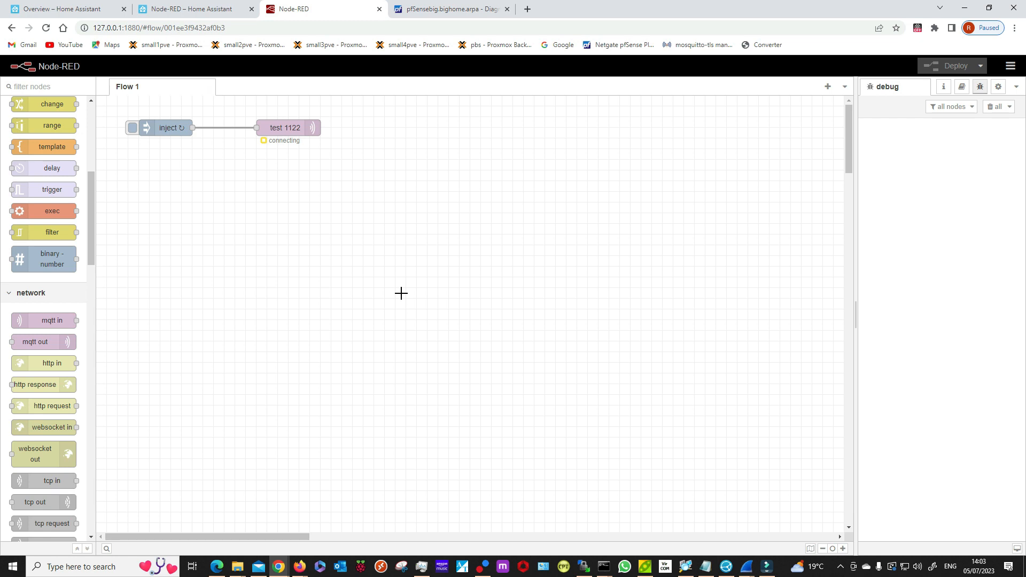
pyautogui.moveTo(407, 308)
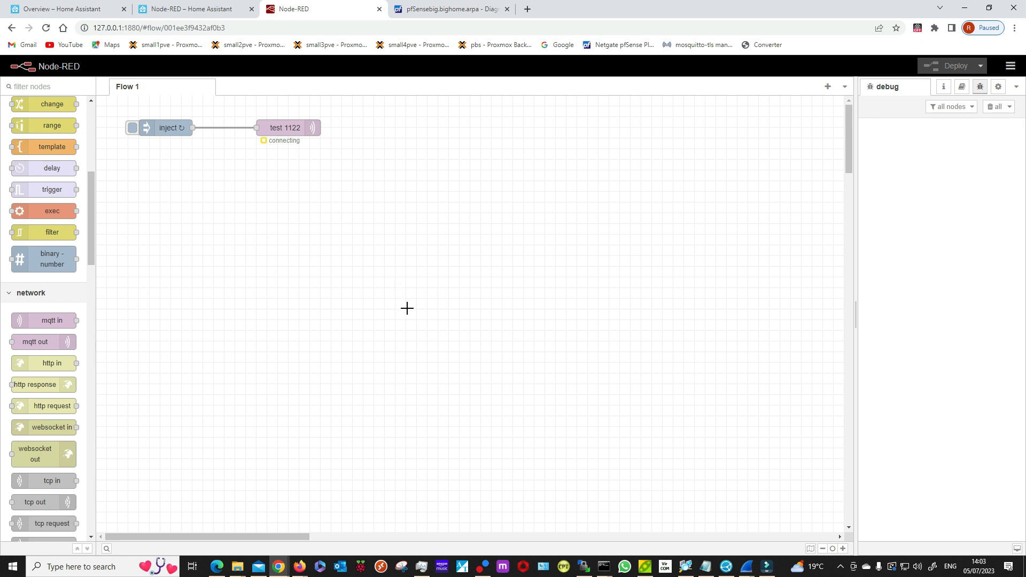
pyautogui.moveTo(423, 316)
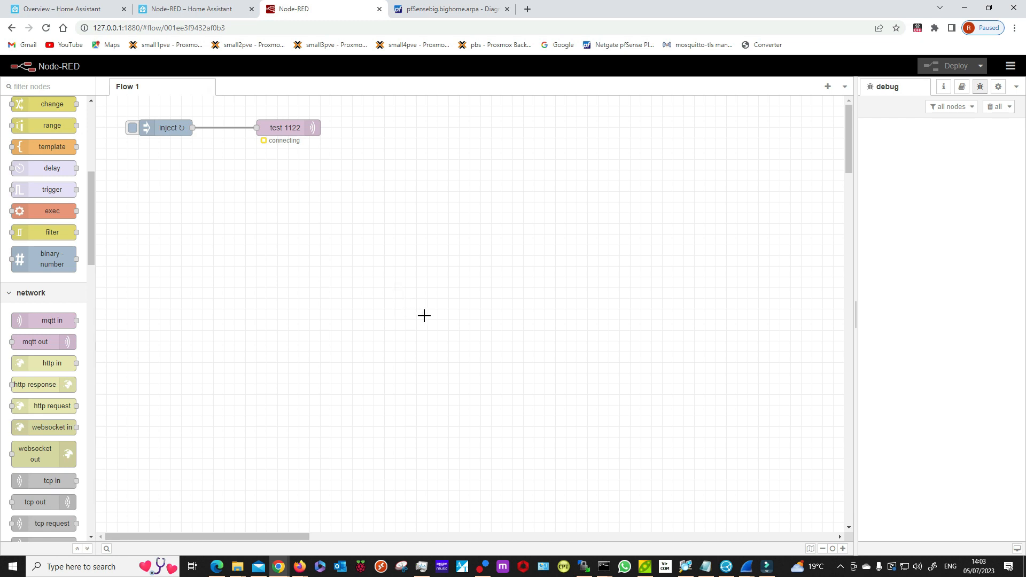
pyautogui.moveTo(419, 306)
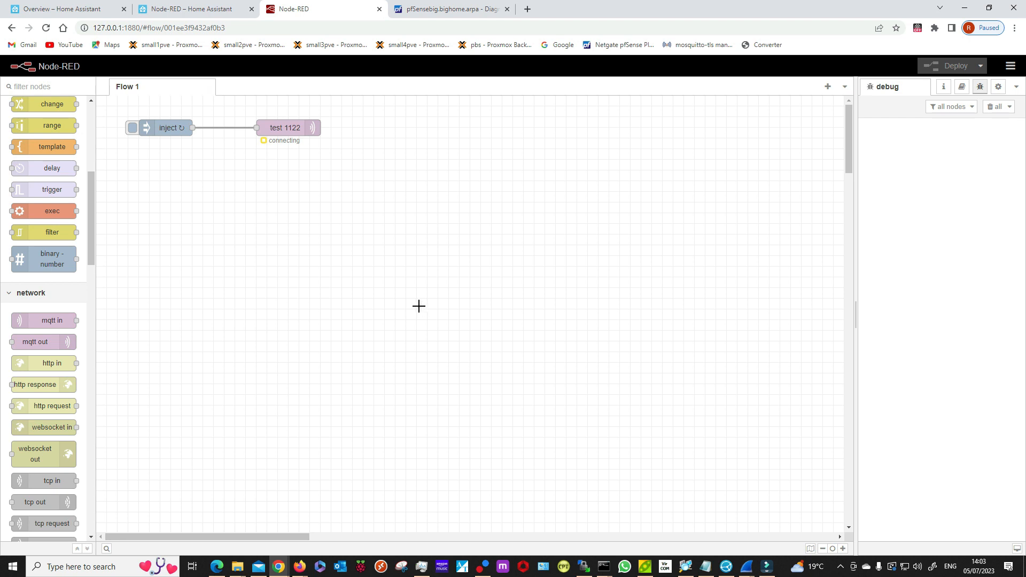
pyautogui.moveTo(478, 316)
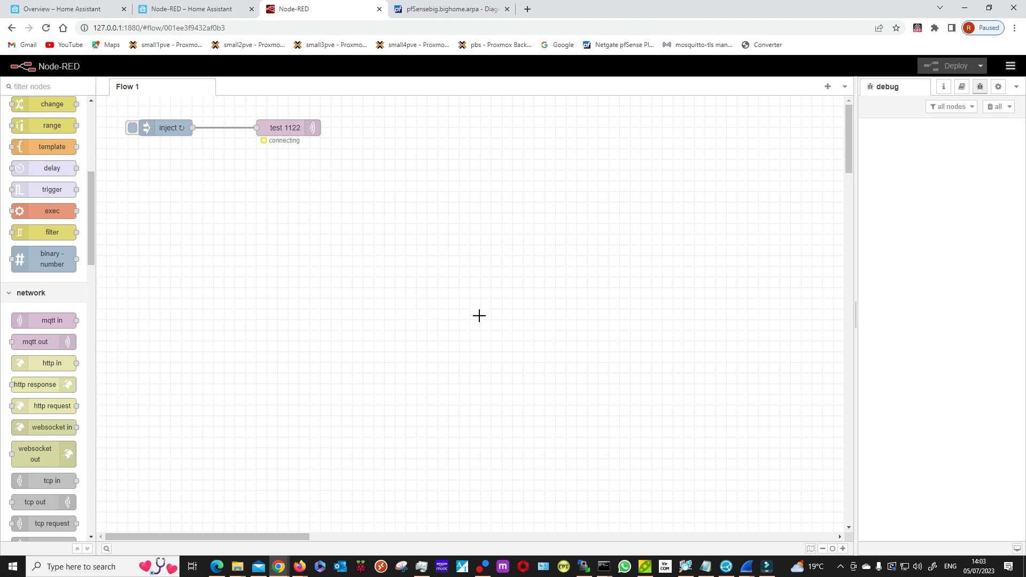
pyautogui.moveTo(431, 329)
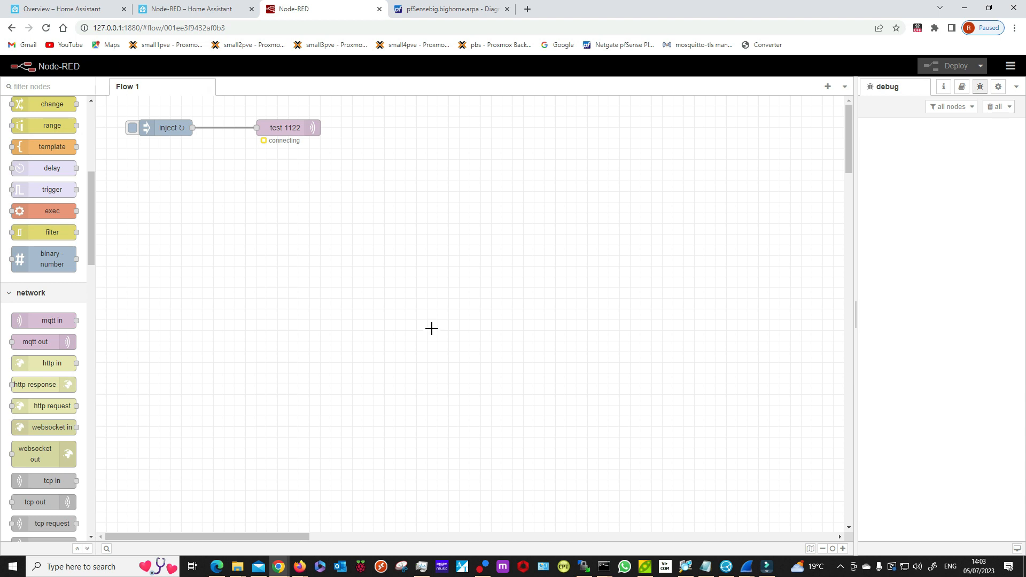
pyautogui.moveTo(551, 445)
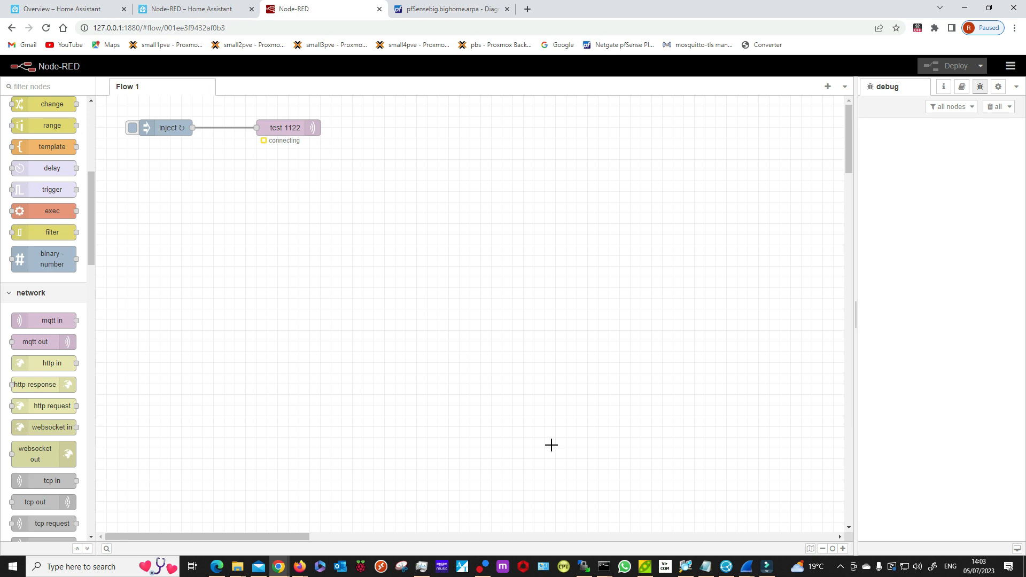
# Open a new Command Prompt and SSH as custom to the server at 192.168.0.145.
pyautogui.rightClick(602, 566)
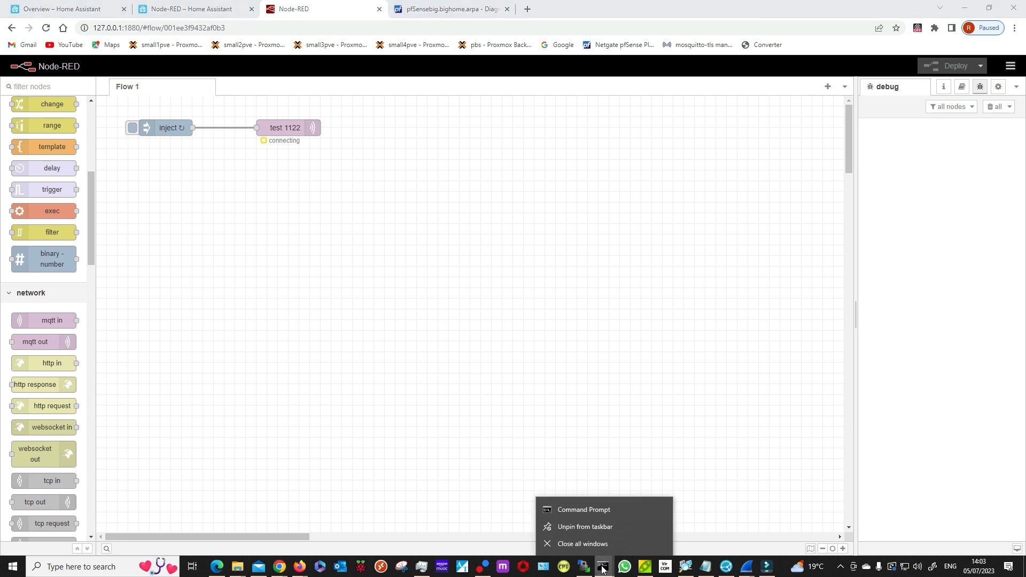
pyautogui.moveTo(582, 509)
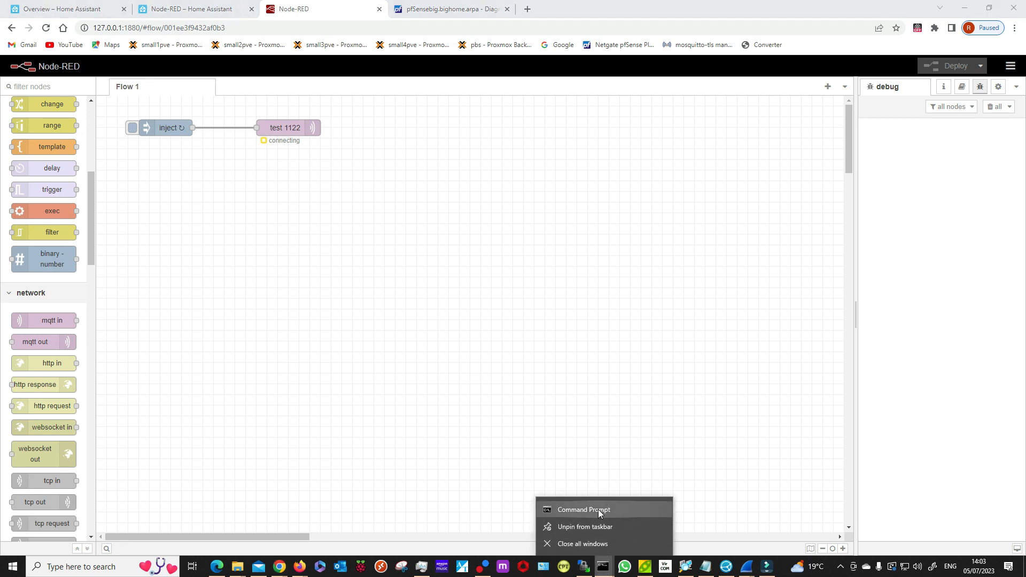
pyautogui.click(583, 510)
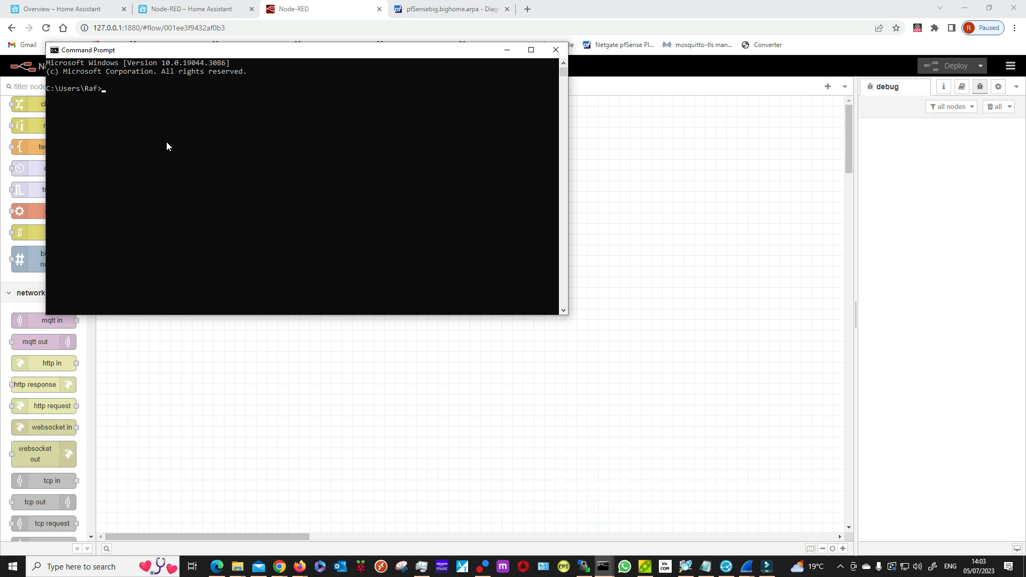
pyautogui.moveTo(131, 125)
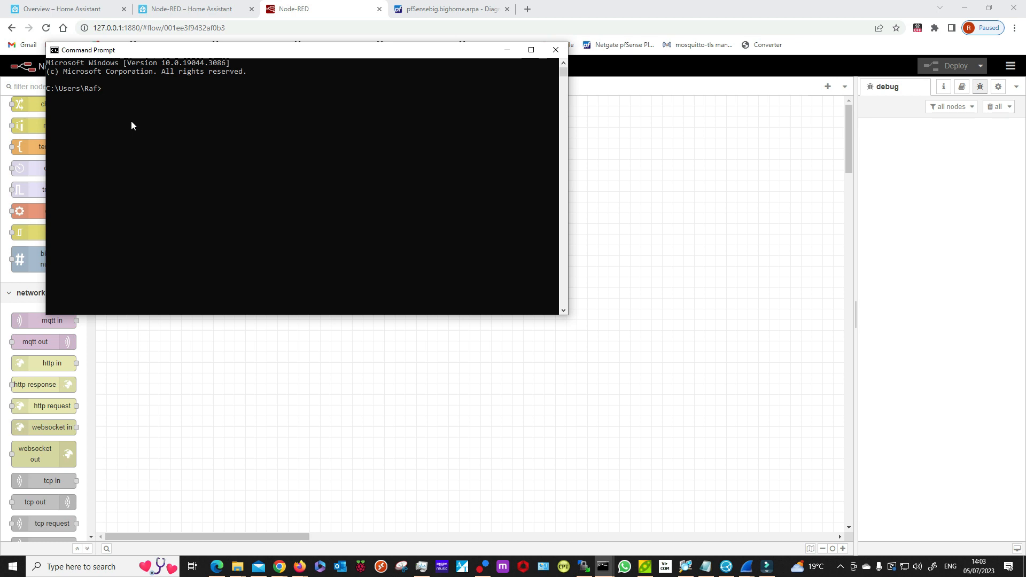
pyautogui.write('s')
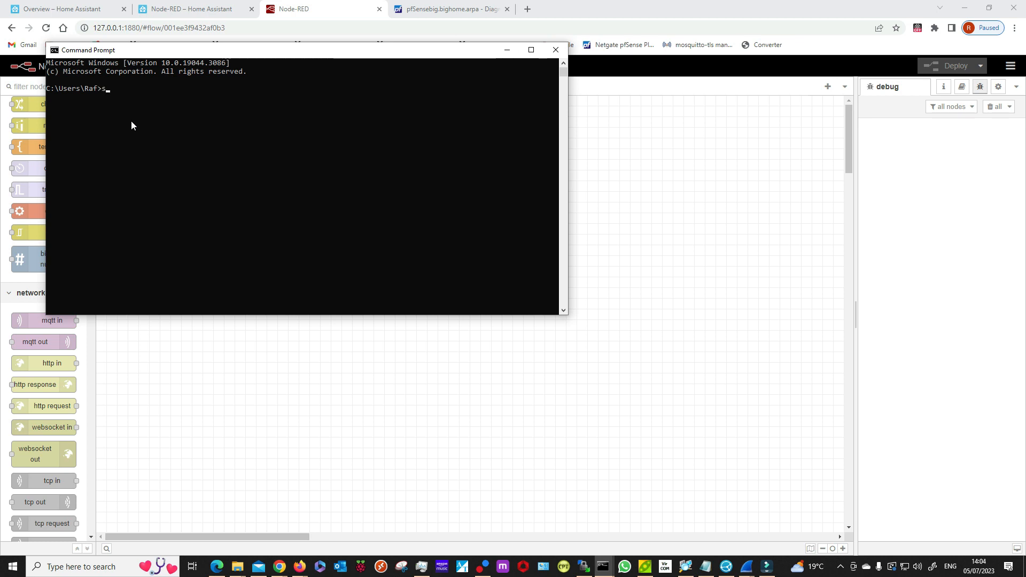
pyautogui.write('sh c')
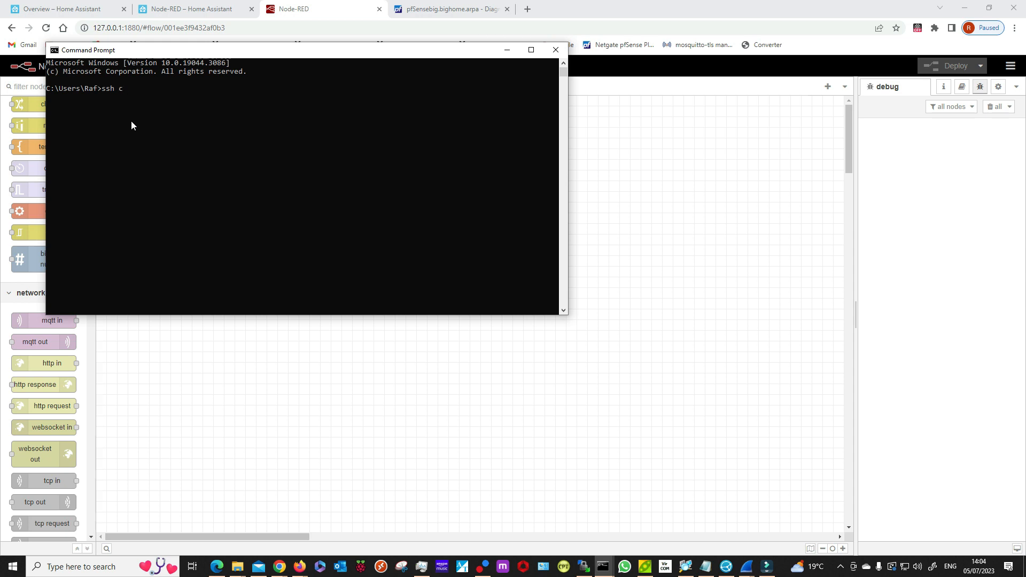
pyautogui.write('ustom')
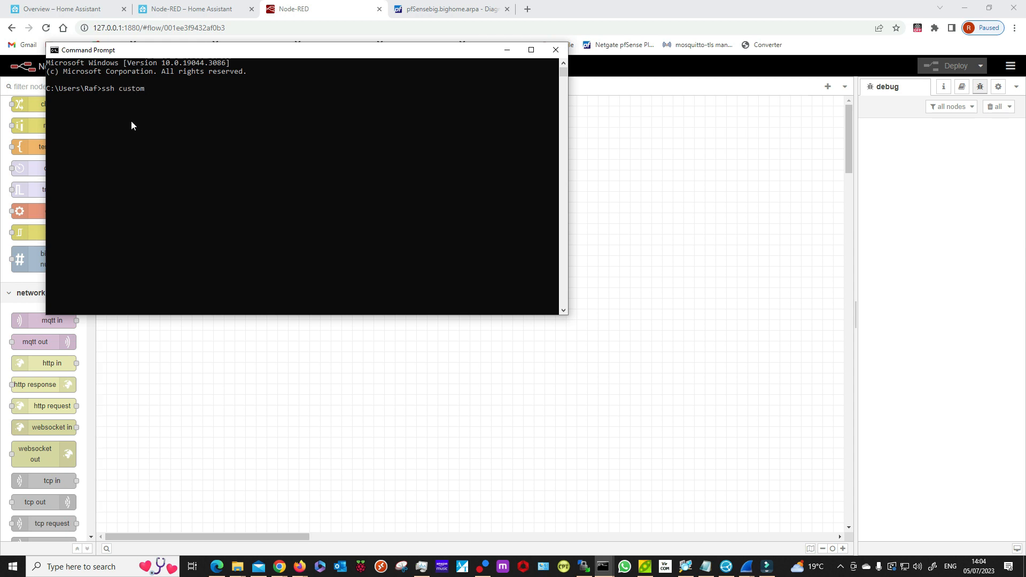
pyautogui.write('@192.1')
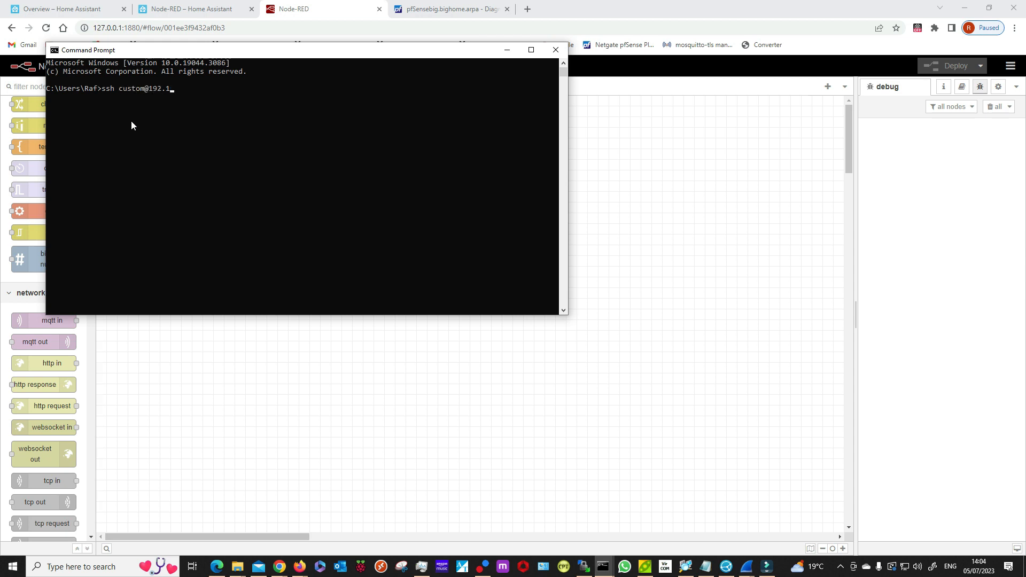
pyautogui.write('68.0.145')
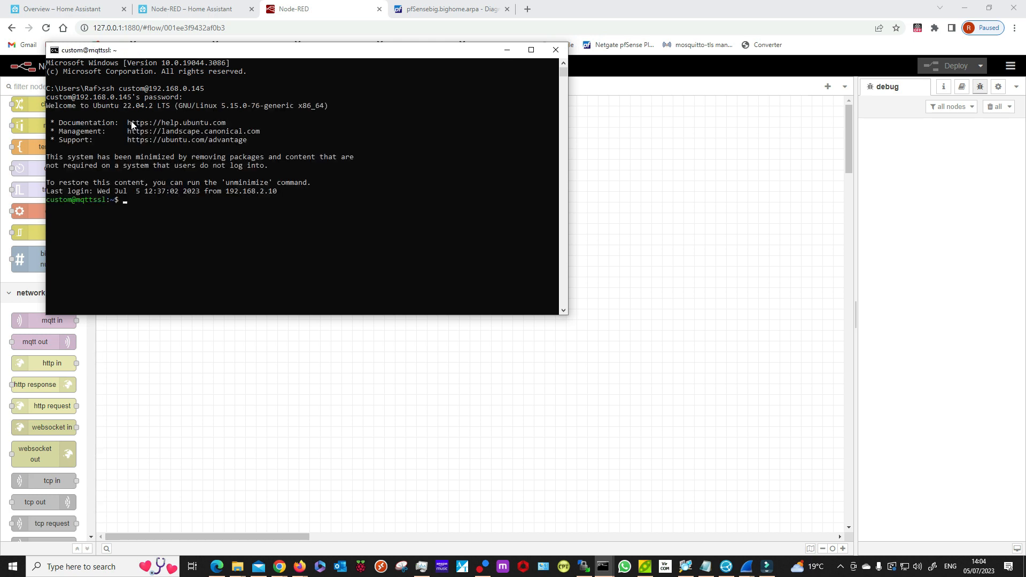
pyautogui.moveTo(276, 297)
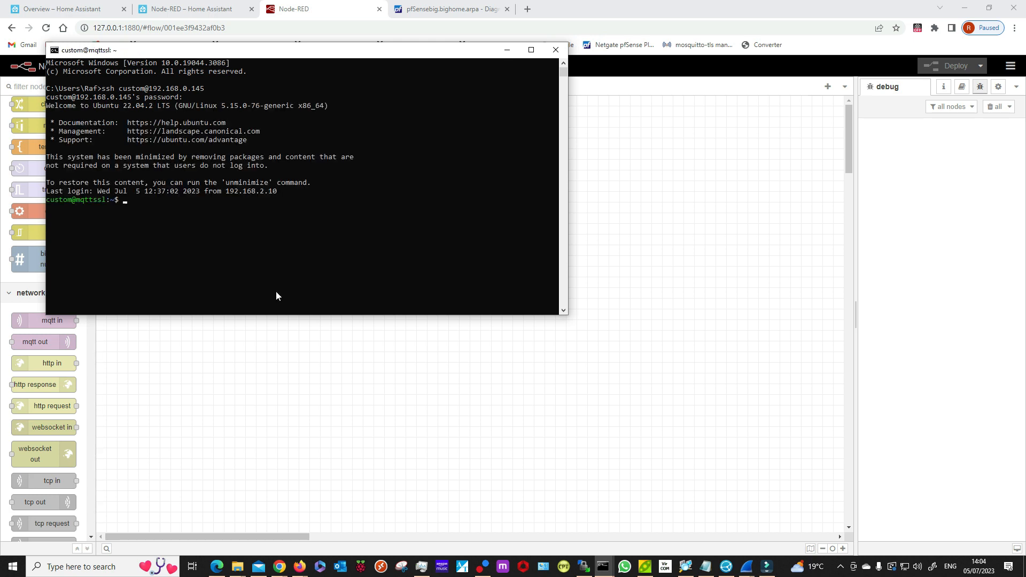
# Run 'sudo apt update' and then 'sudo apt upgrade' on the Ubuntu server.
pyautogui.click(685, 565)
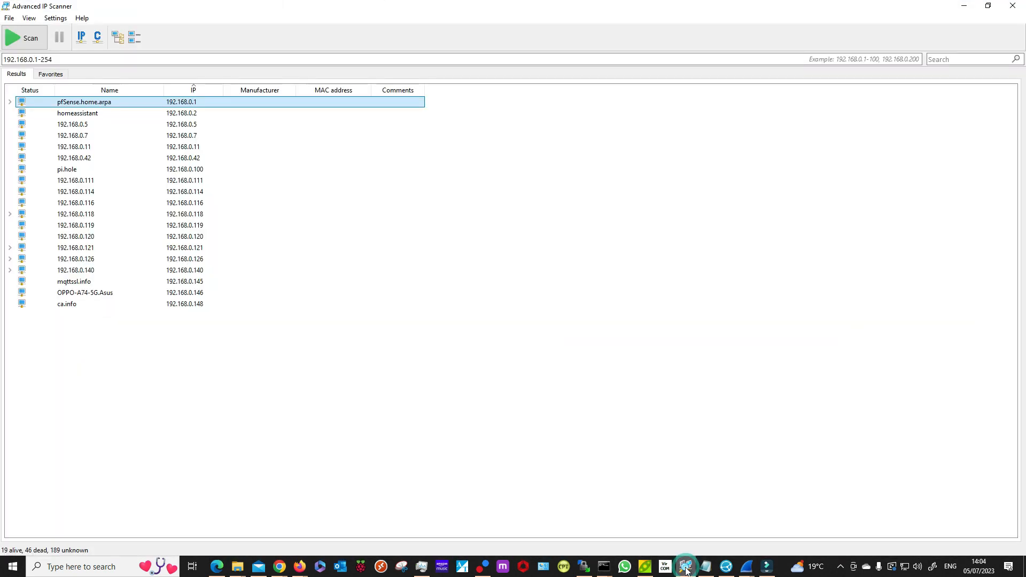
pyautogui.click(685, 567)
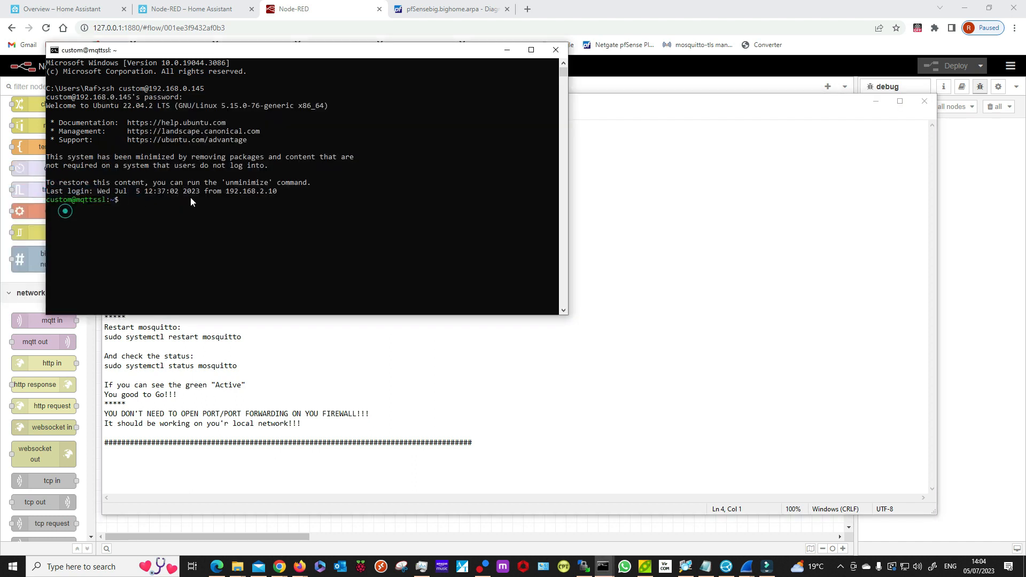
pyautogui.write('sudo apt update')
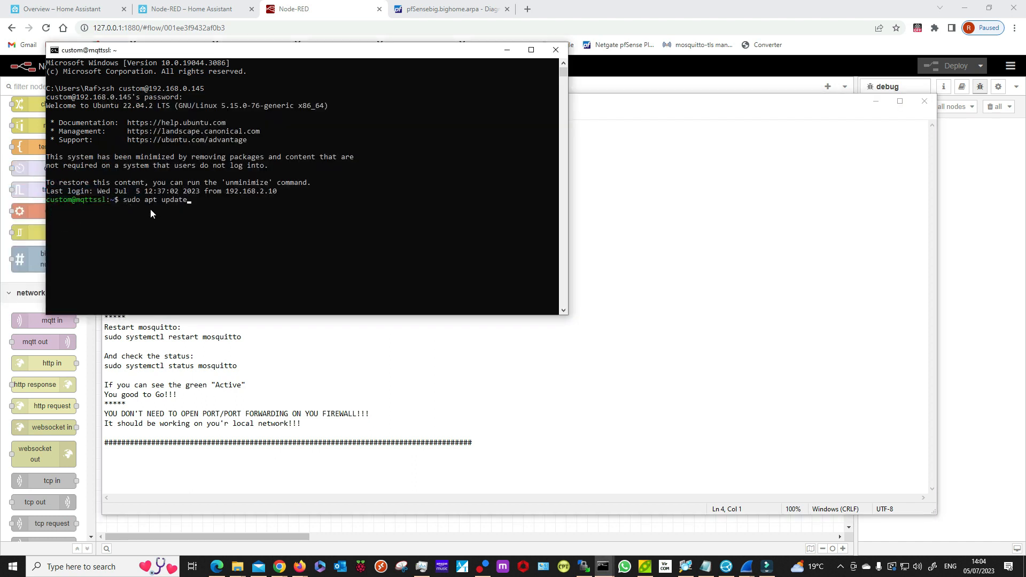
pyautogui.press('Return')
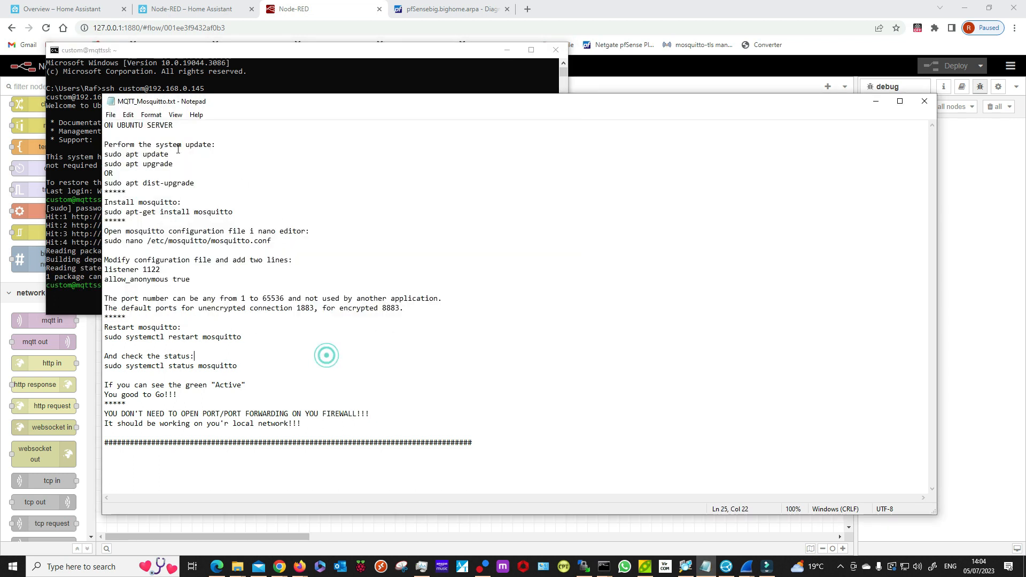
pyautogui.doubleClick(134, 163)
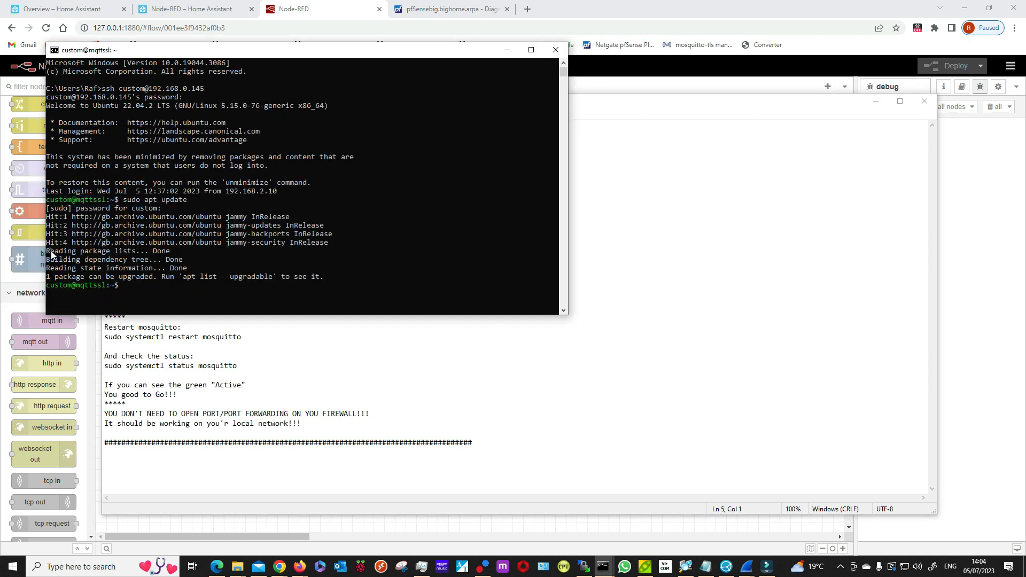
pyautogui.write('sudo apt upgrade')
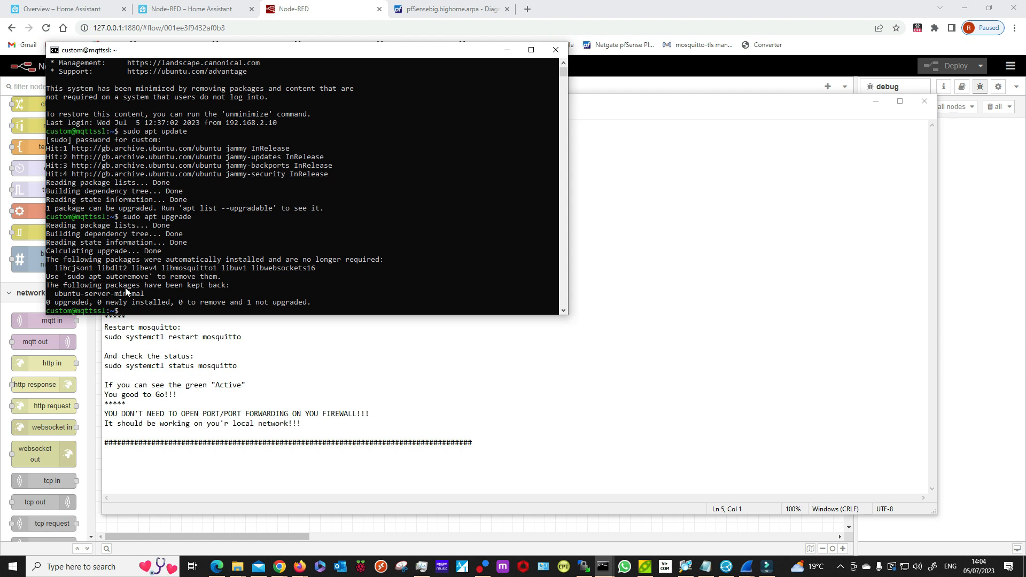
pyautogui.moveTo(242, 336)
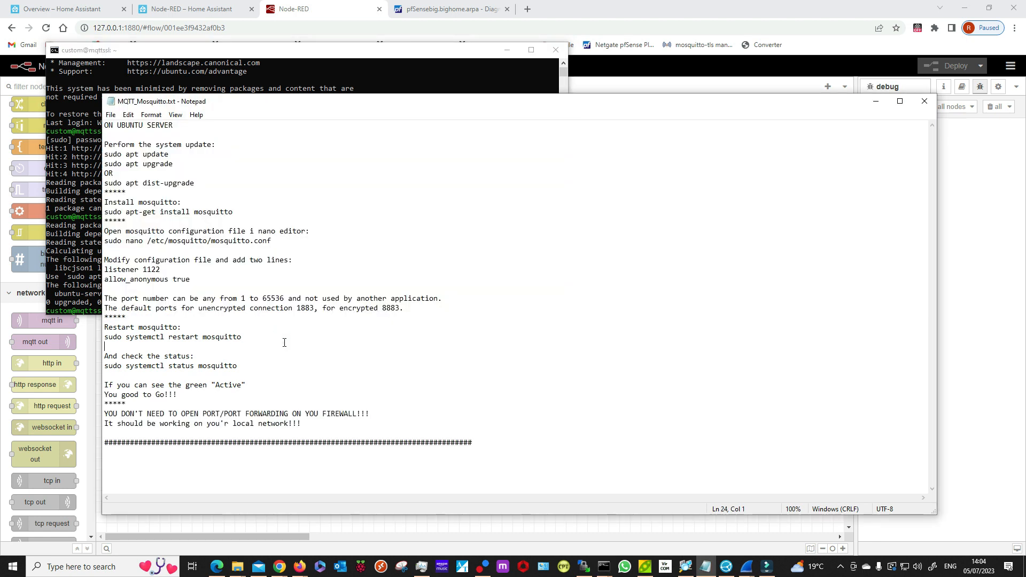
pyautogui.moveTo(222, 251)
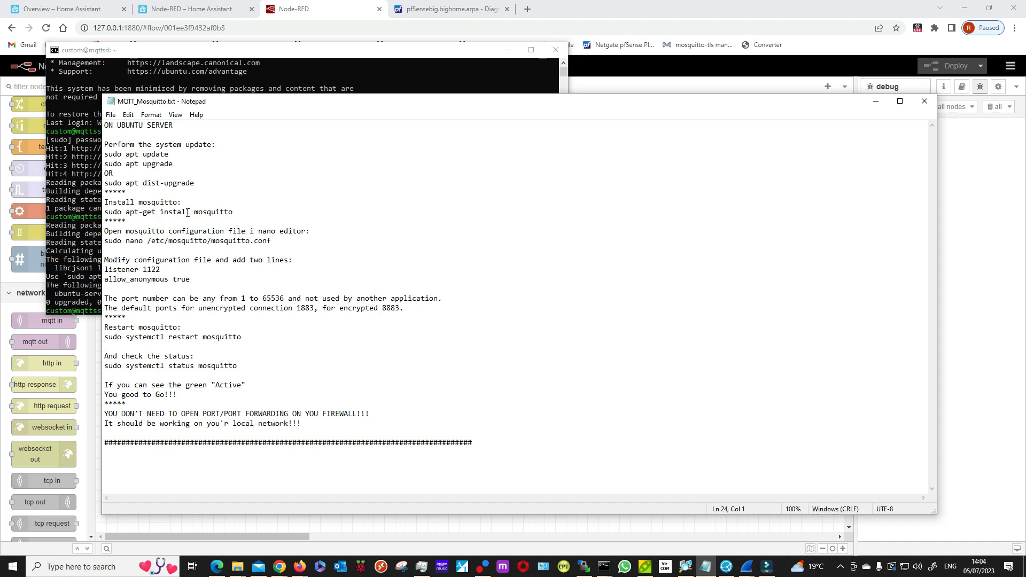
# Copy the 'sudo apt-get install mosquitto' line from the Notepad notes.
pyautogui.doubleClick(111, 221)
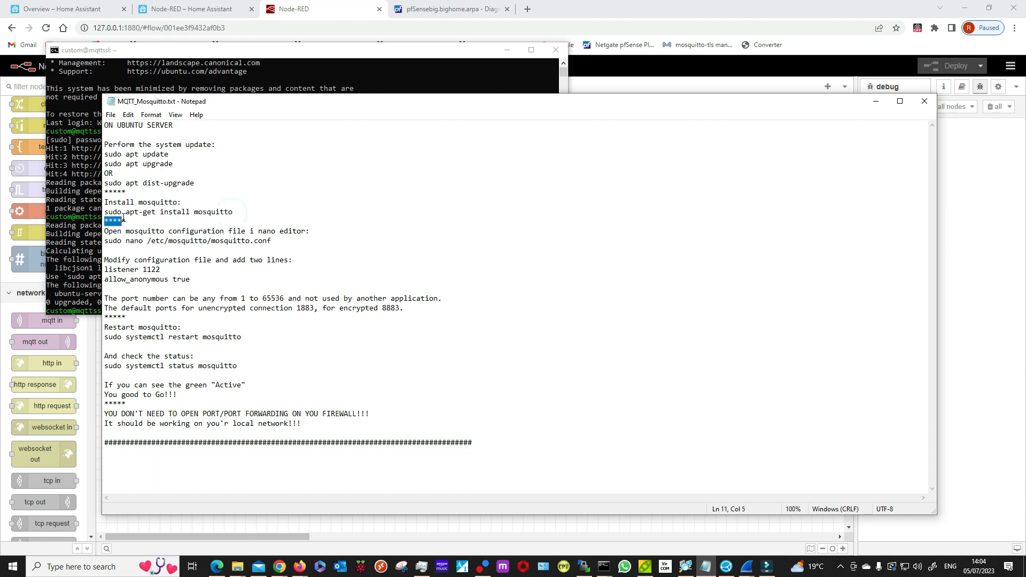
pyautogui.rightClick(167, 211)
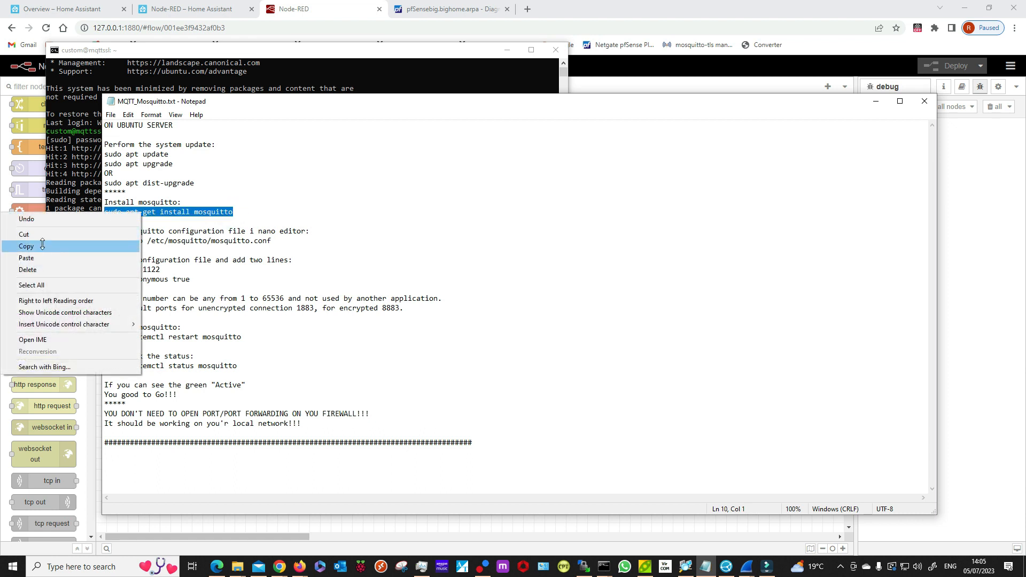
pyautogui.click(25, 257)
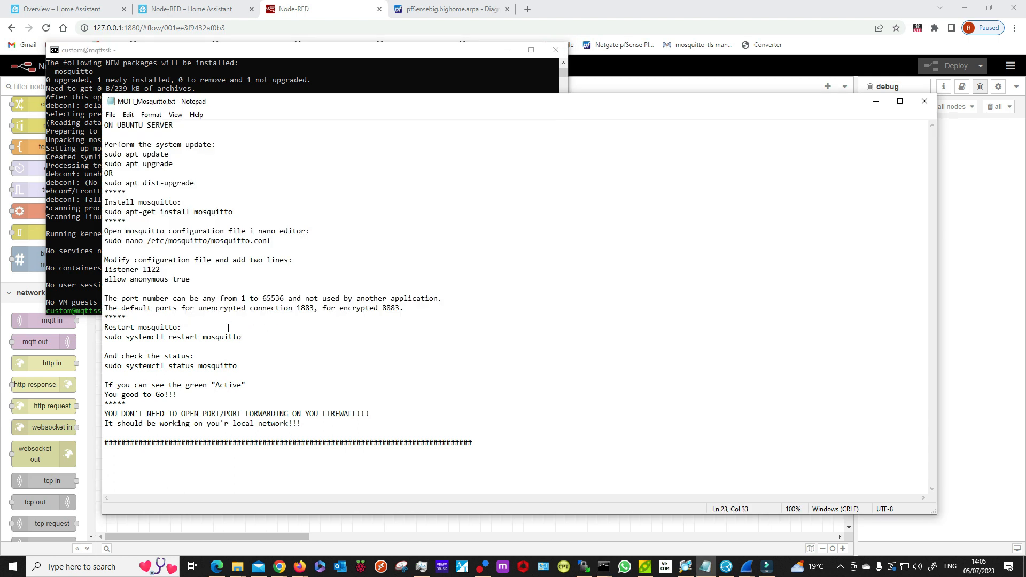
pyautogui.moveTo(183, 223)
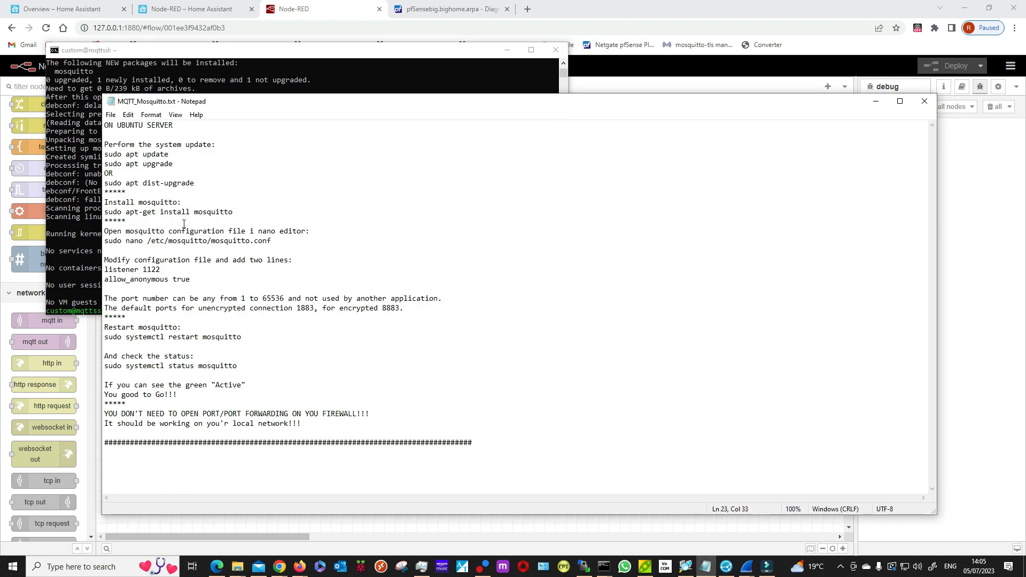
# Copy the 'sudo nano /etc/mosquitto/mosquitto.conf' line from the notes and run it.
pyautogui.doubleClick(255, 240)
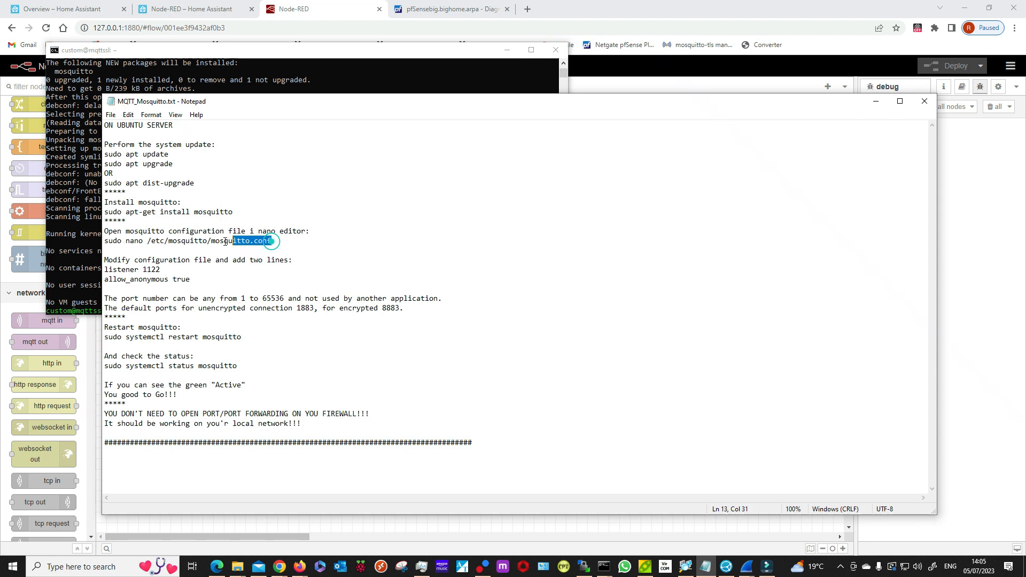
pyautogui.tripleClick(187, 240)
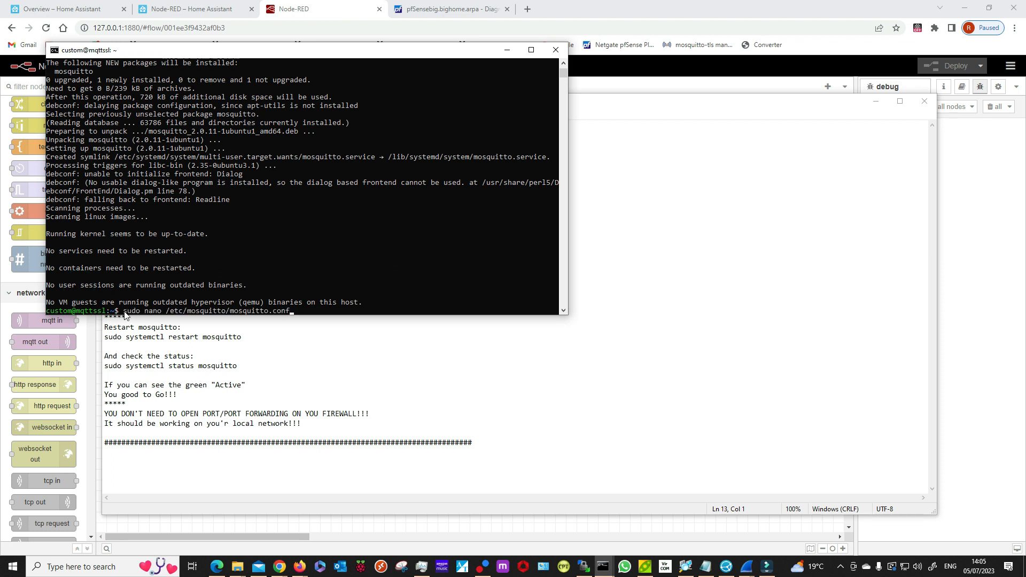
pyautogui.press('Return')
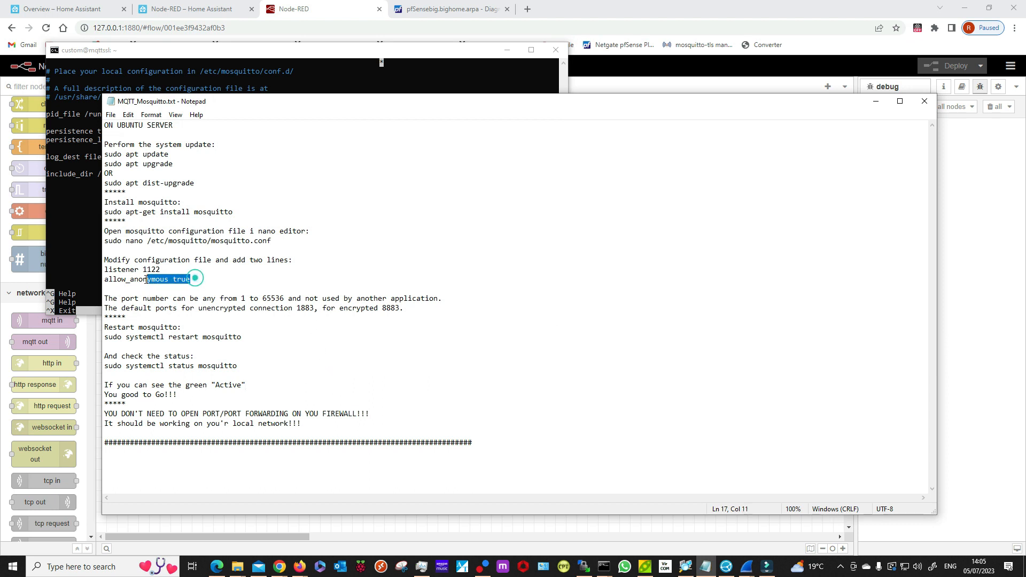
# Bring up the copy menu for the listener and allow_anonymous lines in Notepad.
pyautogui.rightClick(127, 278)
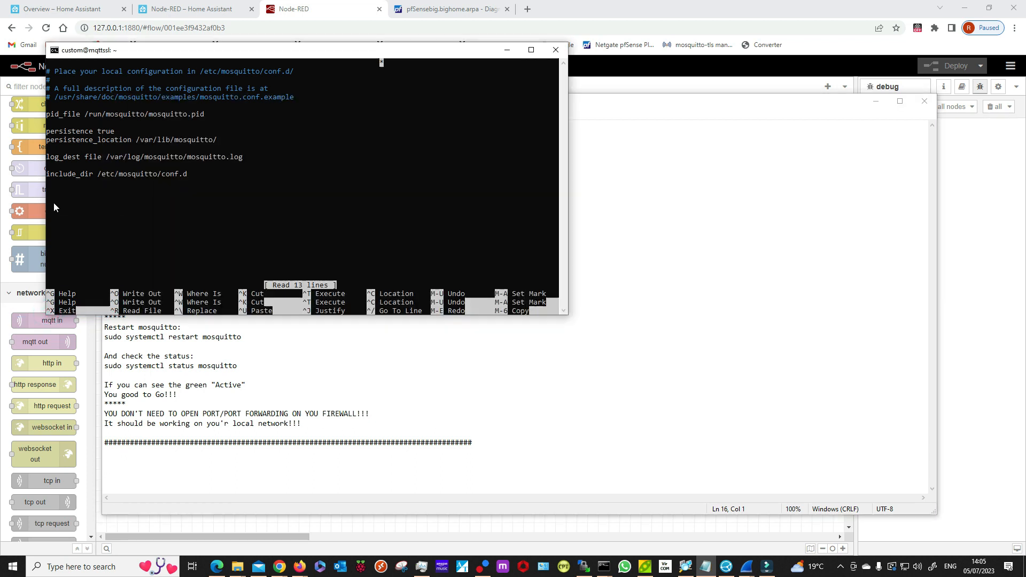
# Enter 'listener 1122' and 'allow_anonymous true' at the end of mosquitto.conf in nano.
pyautogui.write('listener 1122')
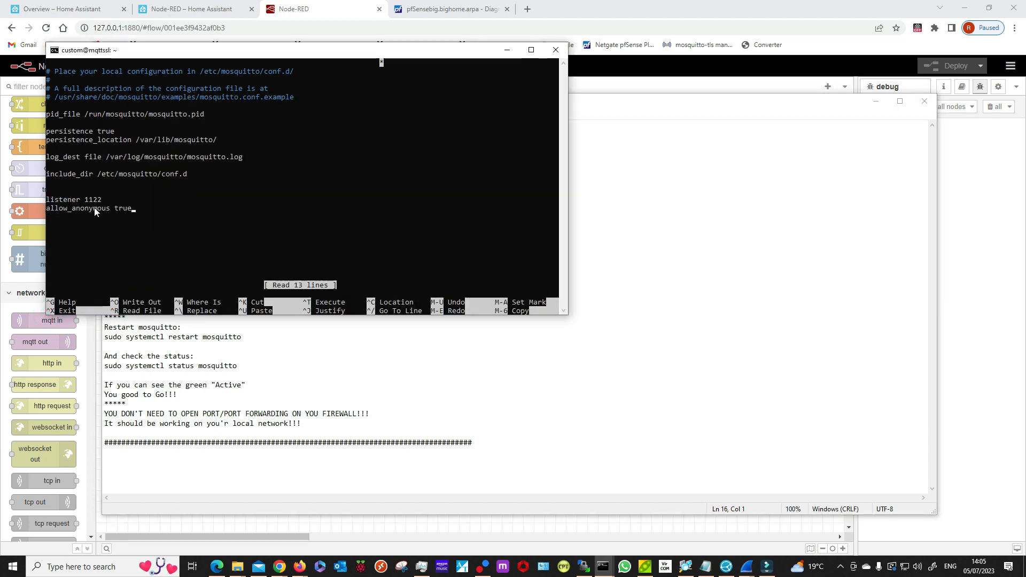
pyautogui.moveTo(53, 215)
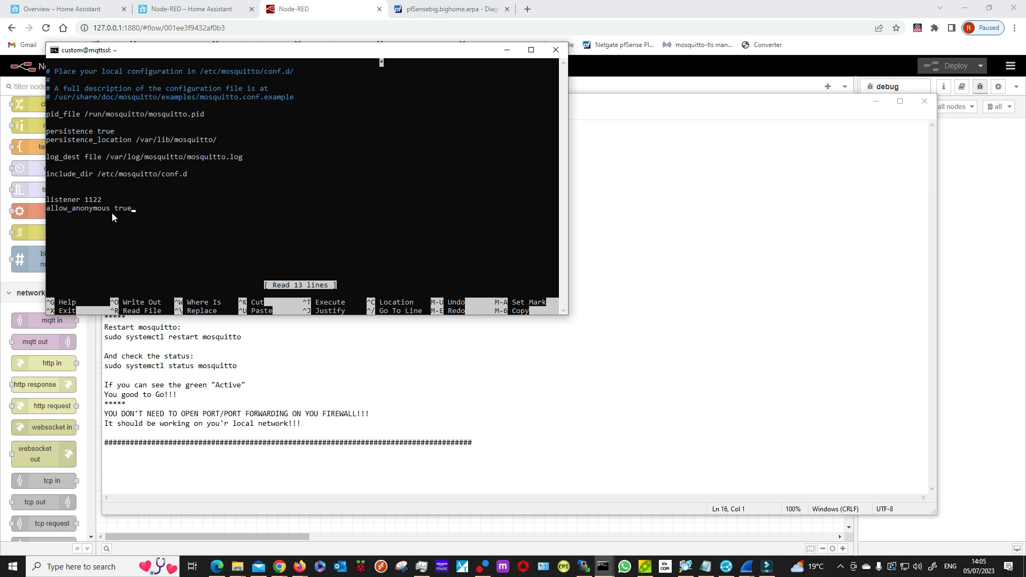
pyautogui.moveTo(121, 217)
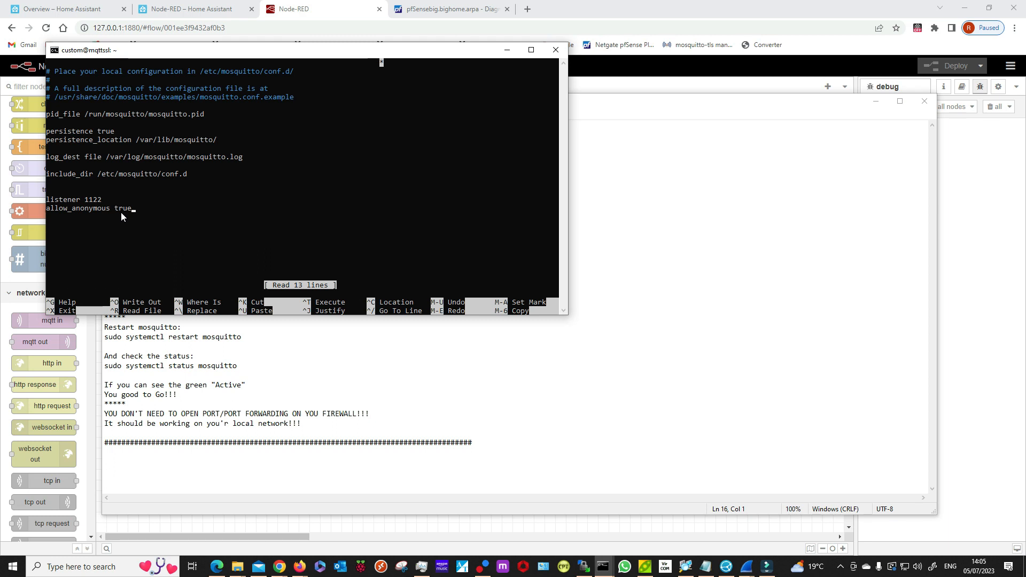
pyautogui.moveTo(50, 204)
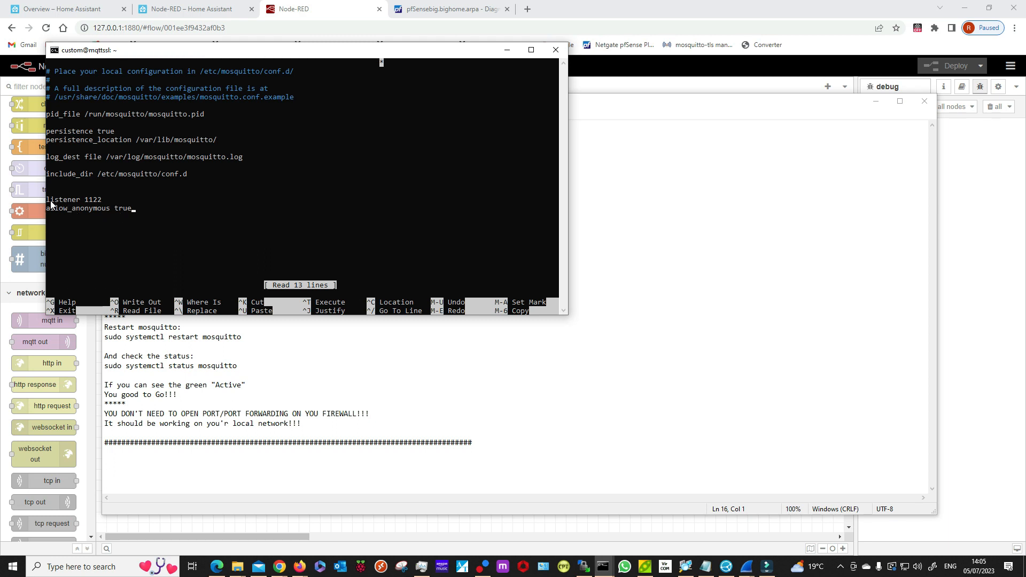
pyautogui.moveTo(90, 209)
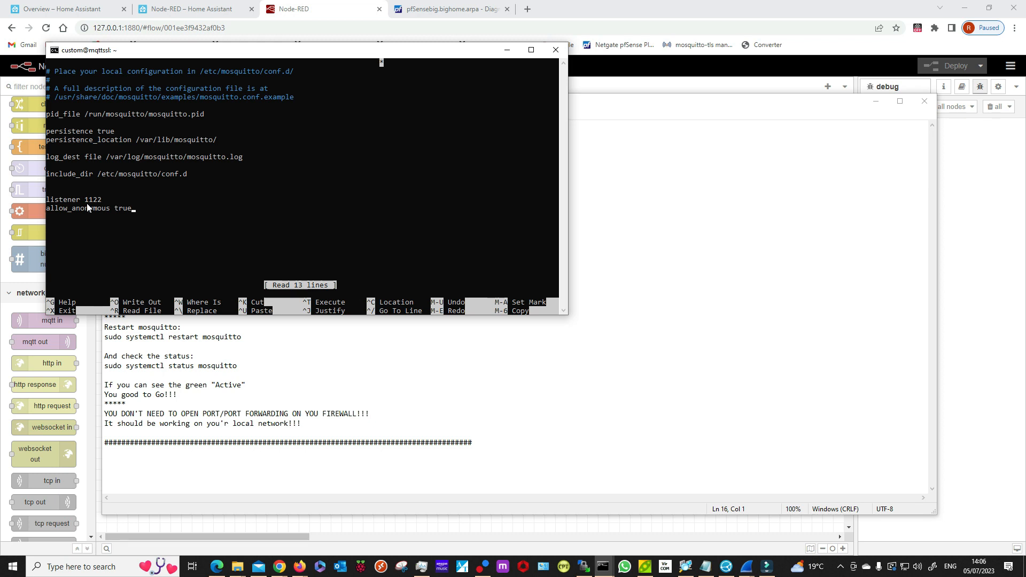
pyautogui.moveTo(98, 209)
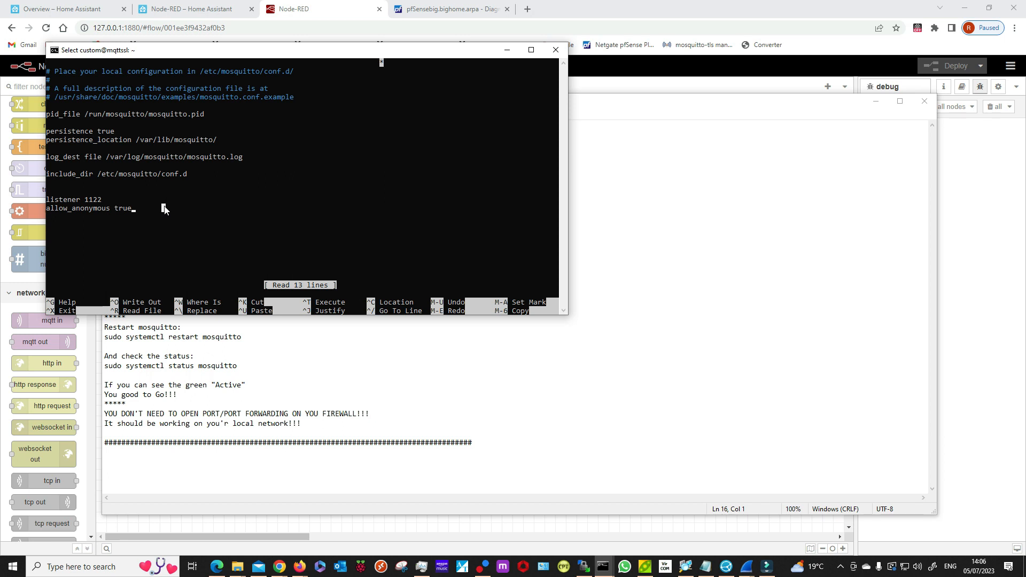
pyautogui.moveTo(161, 211)
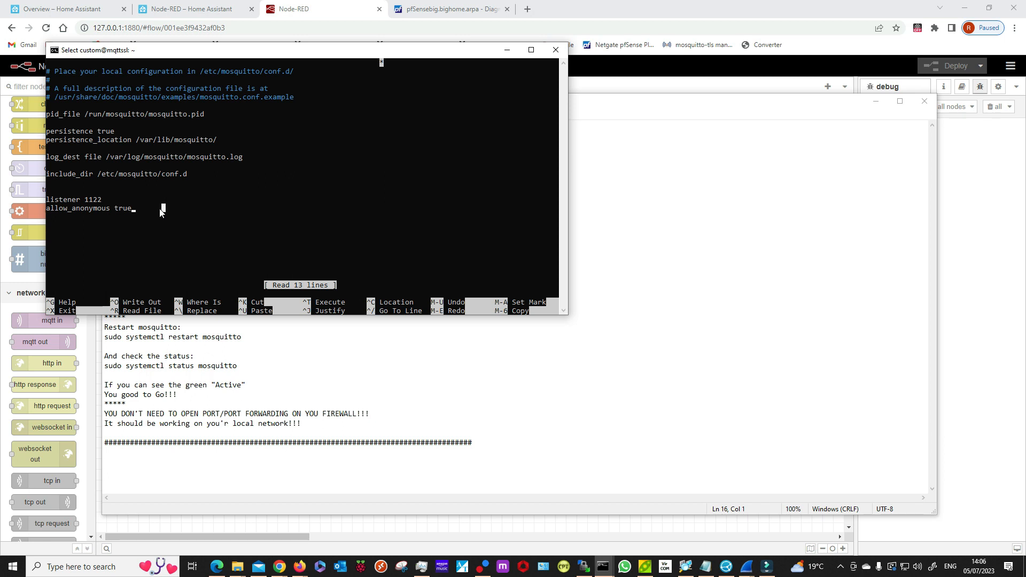
pyautogui.moveTo(159, 214)
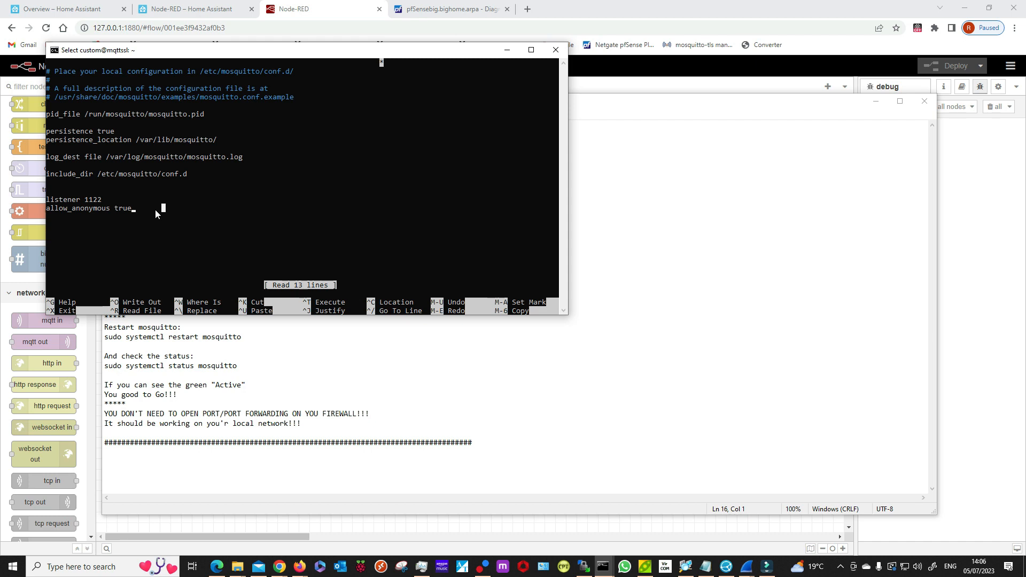
pyautogui.moveTo(155, 213)
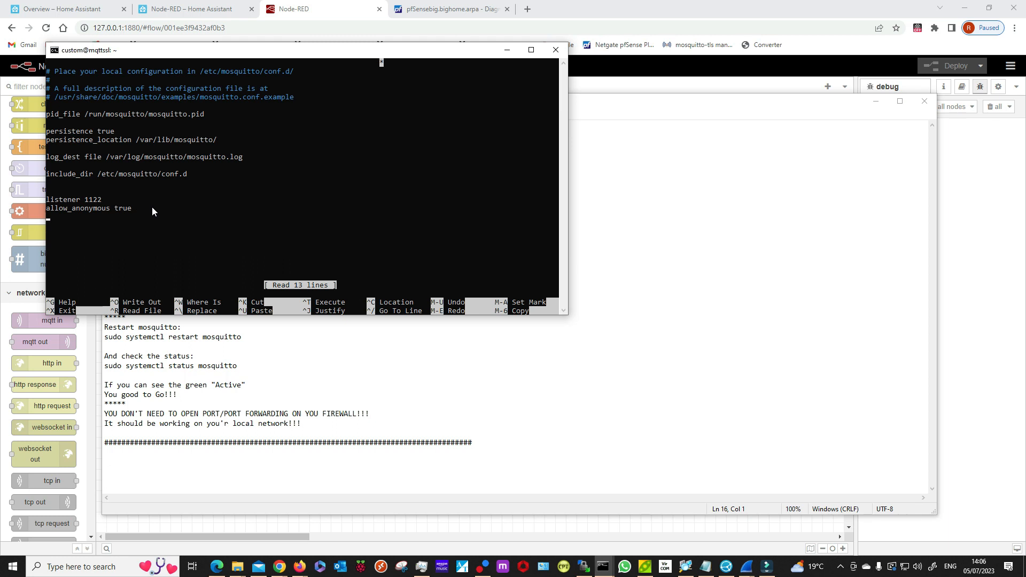
# Save and exit nano, then paste and run the Mosquitto restart command.
pyautogui.press('ctrl+x')
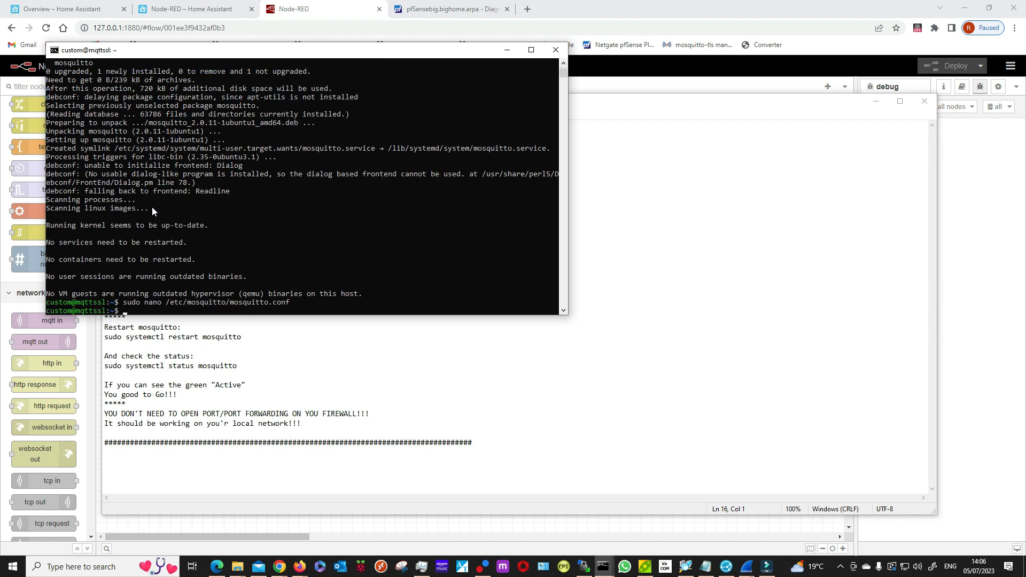
pyautogui.moveTo(283, 352)
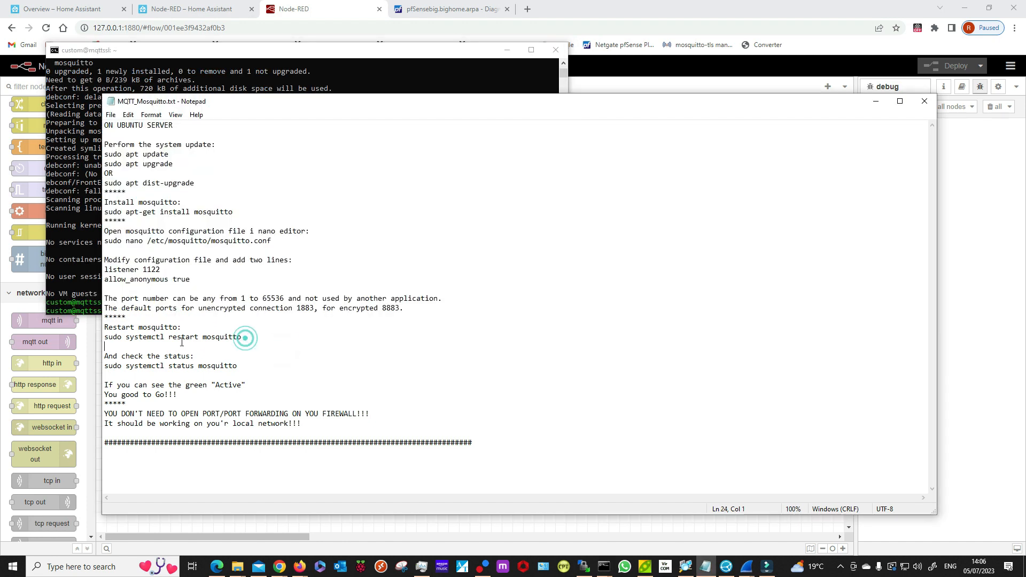
pyautogui.rightClick(180, 337)
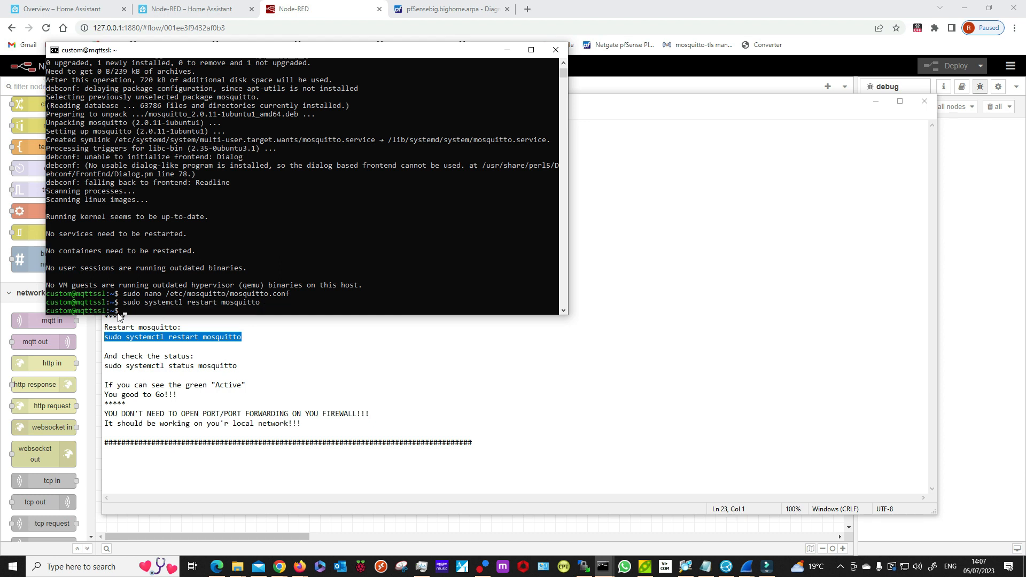
pyautogui.moveTo(185, 356)
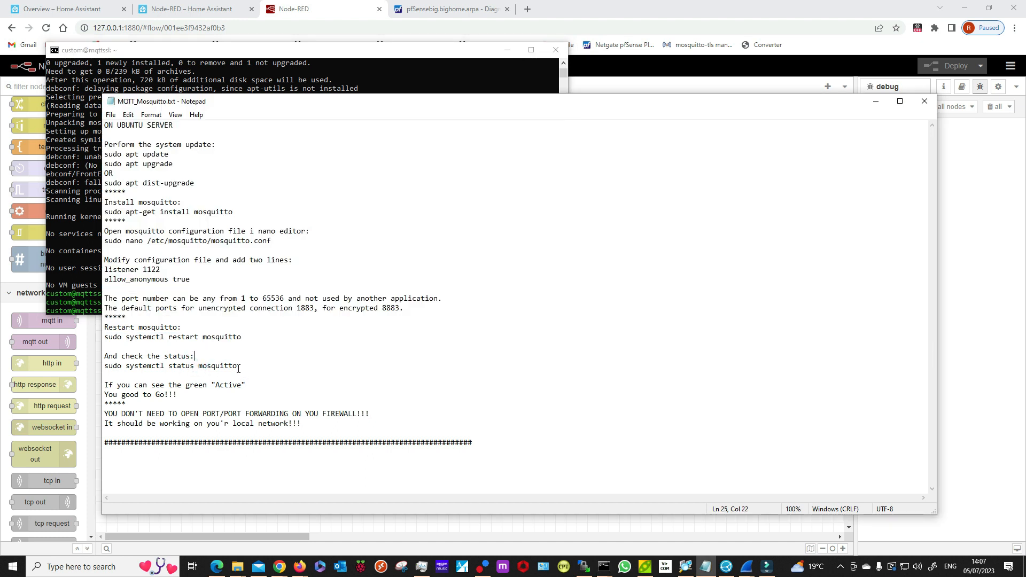
# Run the Mosquitto status check from the notes, then bring Node-RED forward.
pyautogui.tripleClick(170, 365)
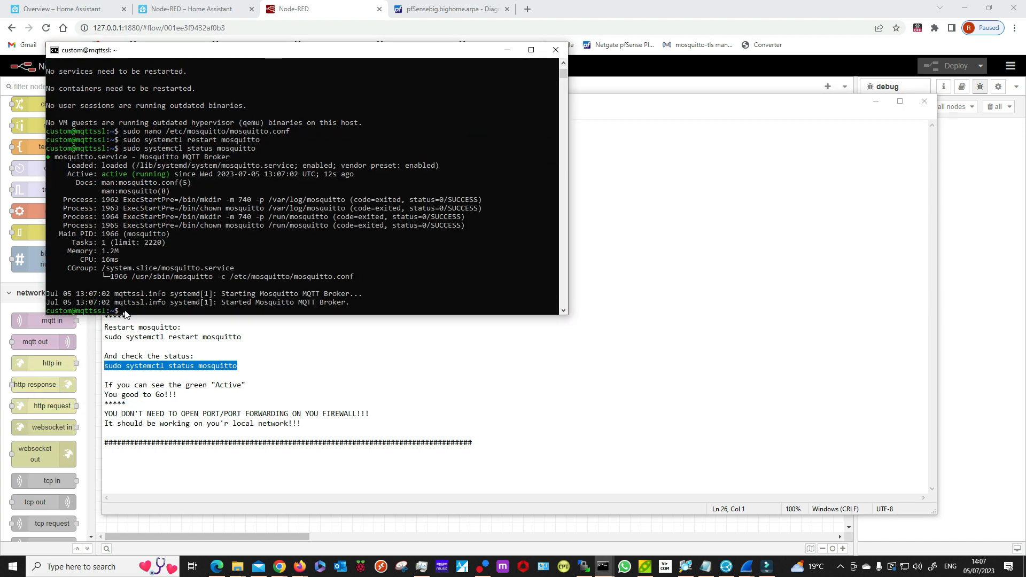
pyautogui.moveTo(101, 183)
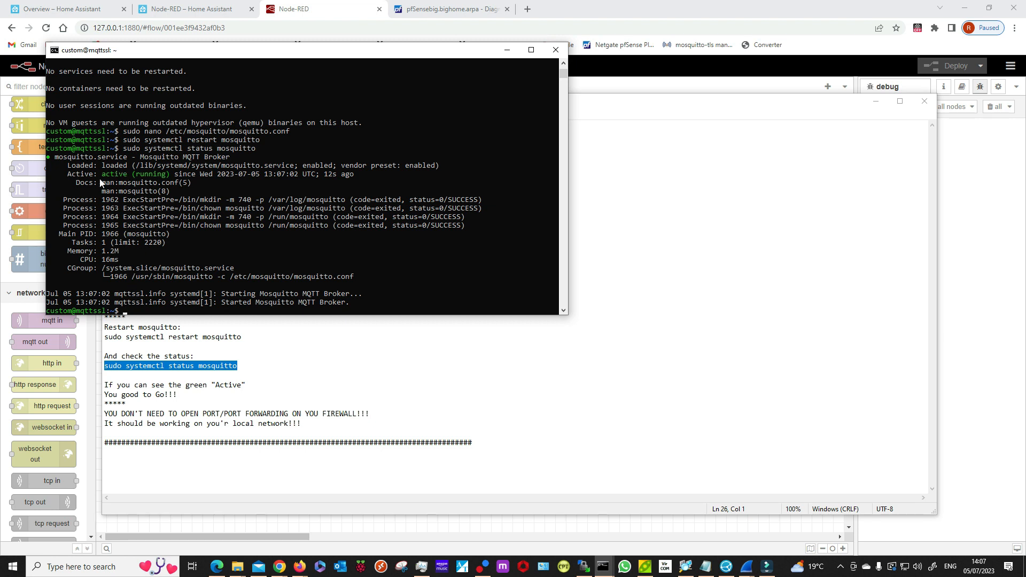
pyautogui.moveTo(249, 60)
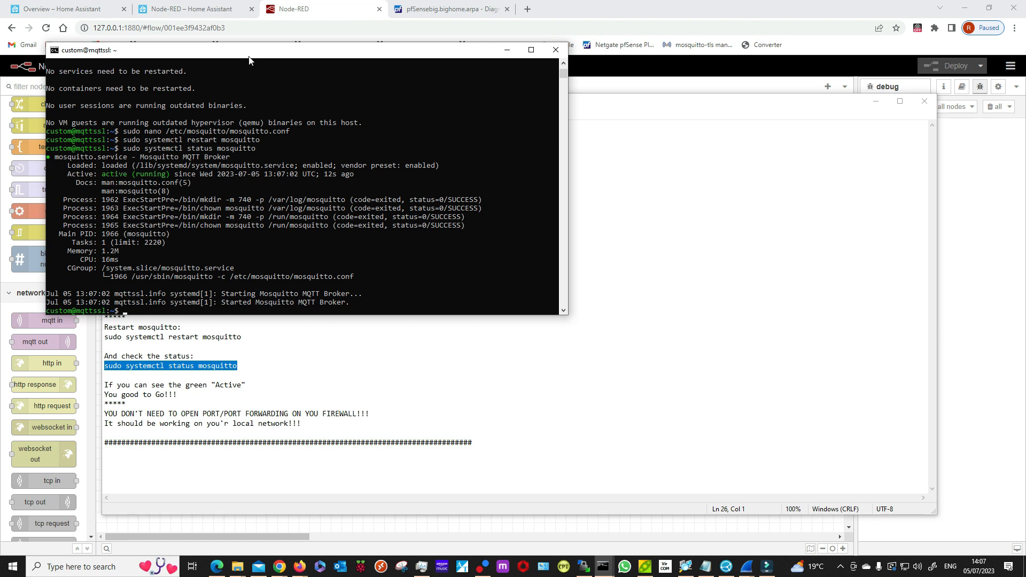
pyautogui.click(554, 50)
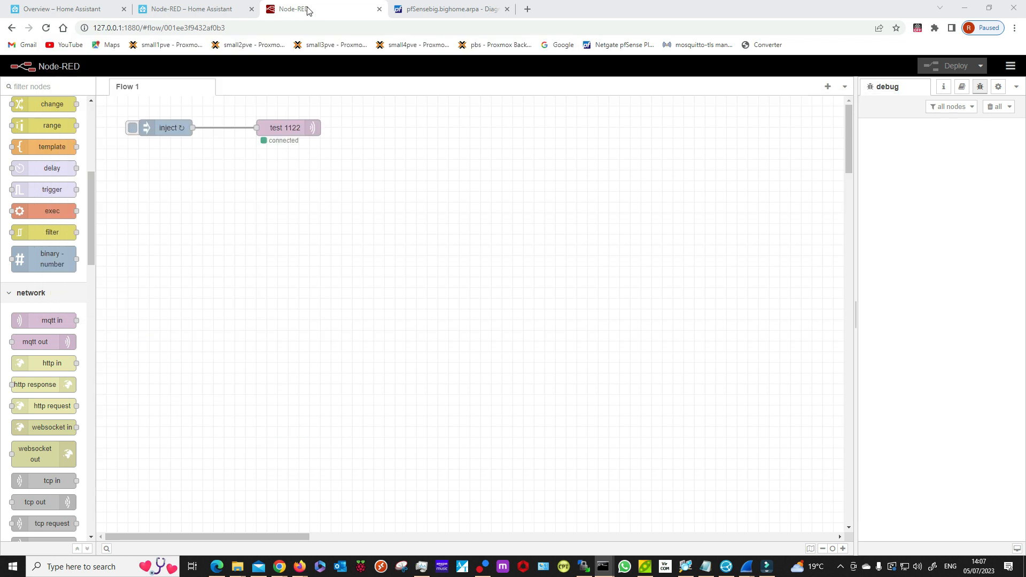
pyautogui.moveTo(339, 118)
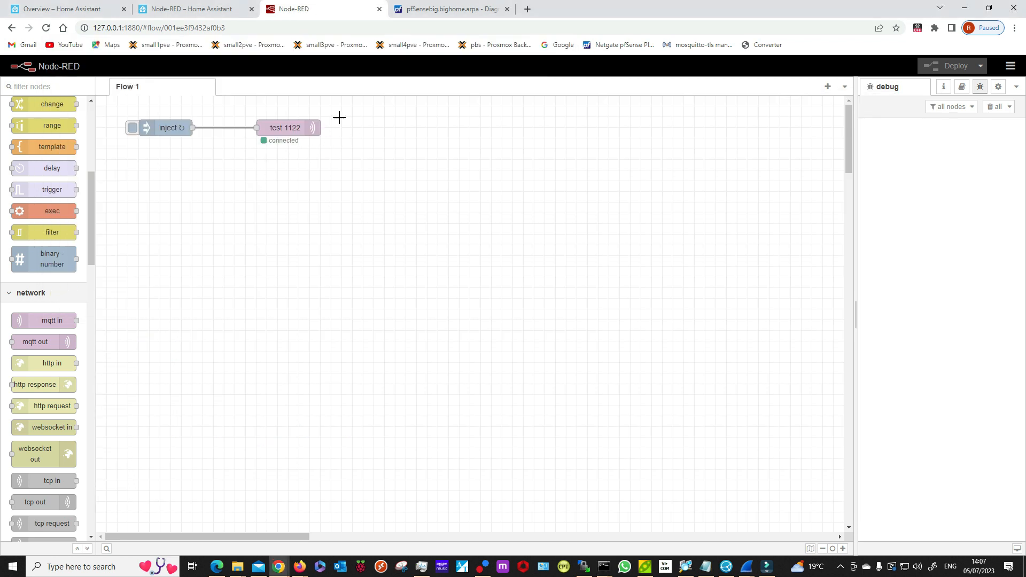
pyautogui.moveTo(576, 275)
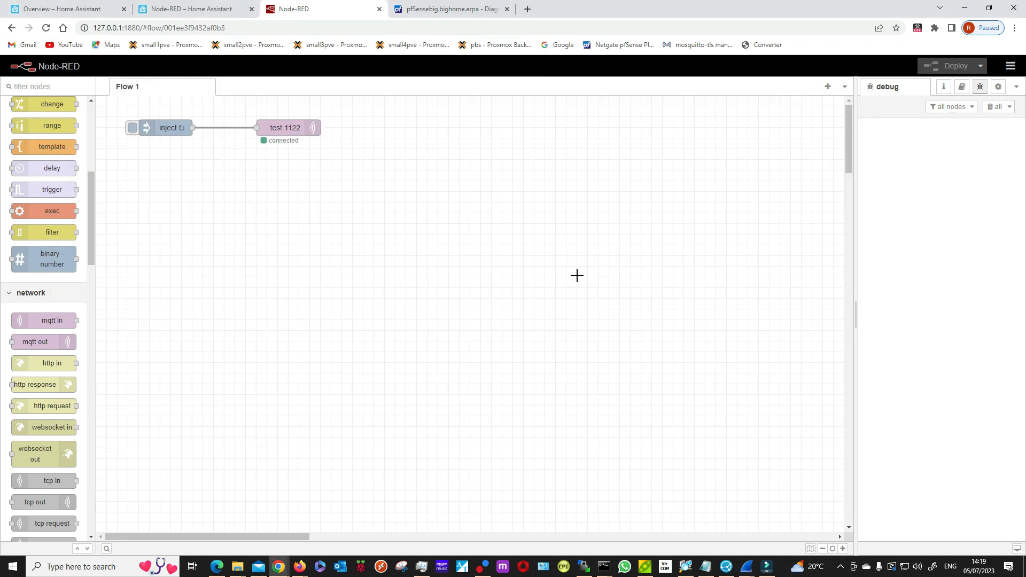
pyautogui.moveTo(429, 280)
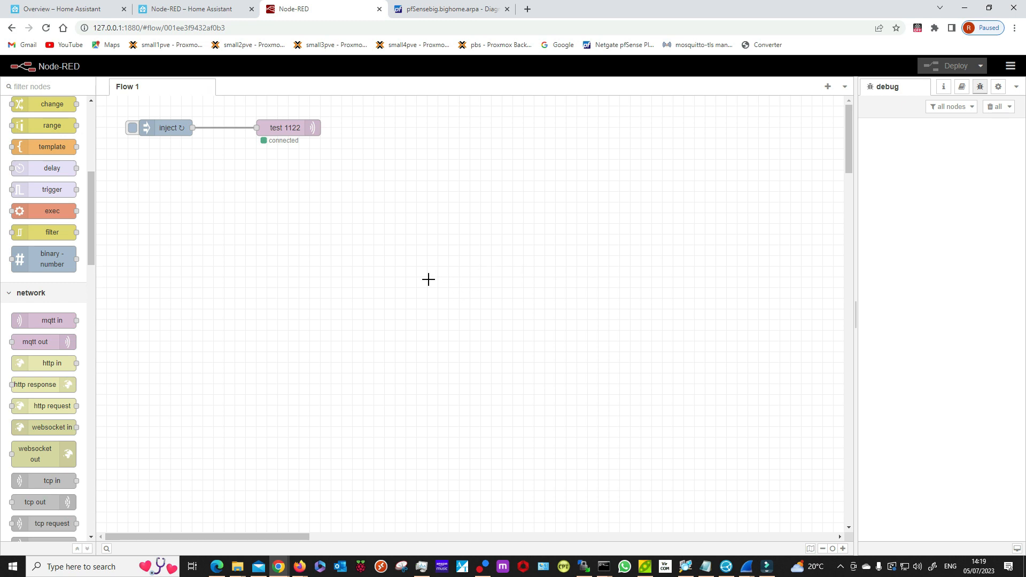
pyautogui.moveTo(414, 277)
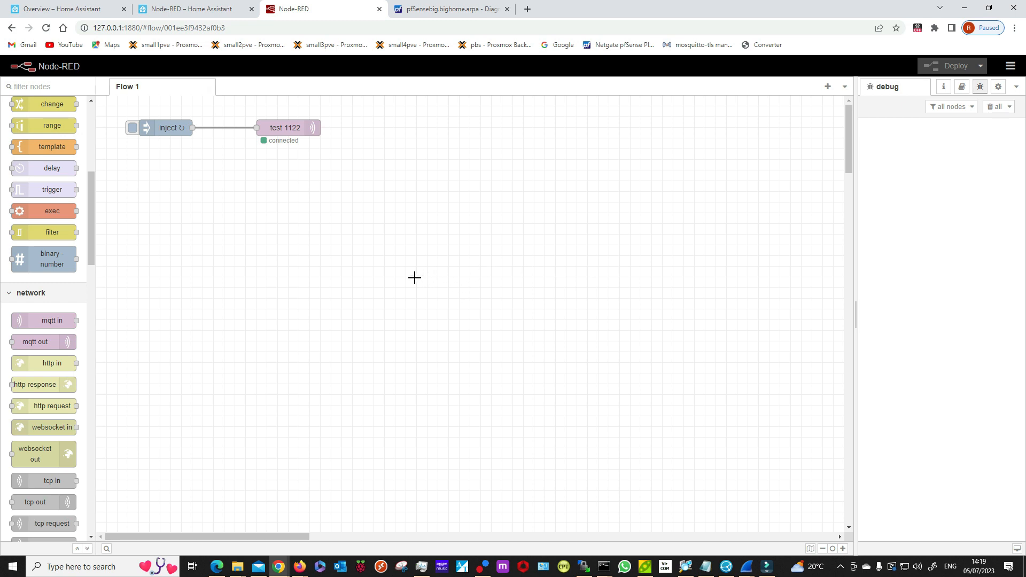
pyautogui.moveTo(411, 250)
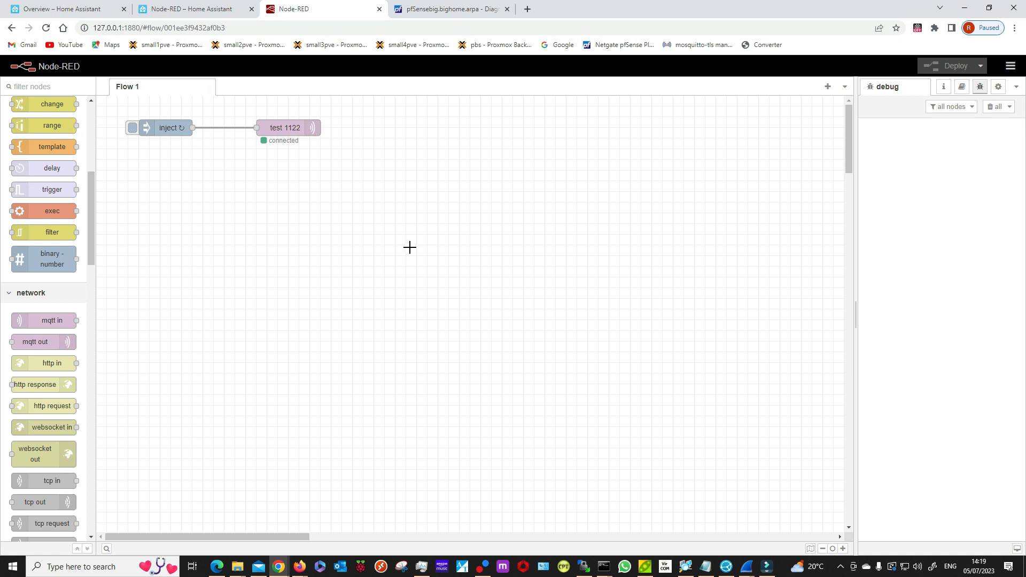
pyautogui.moveTo(396, 215)
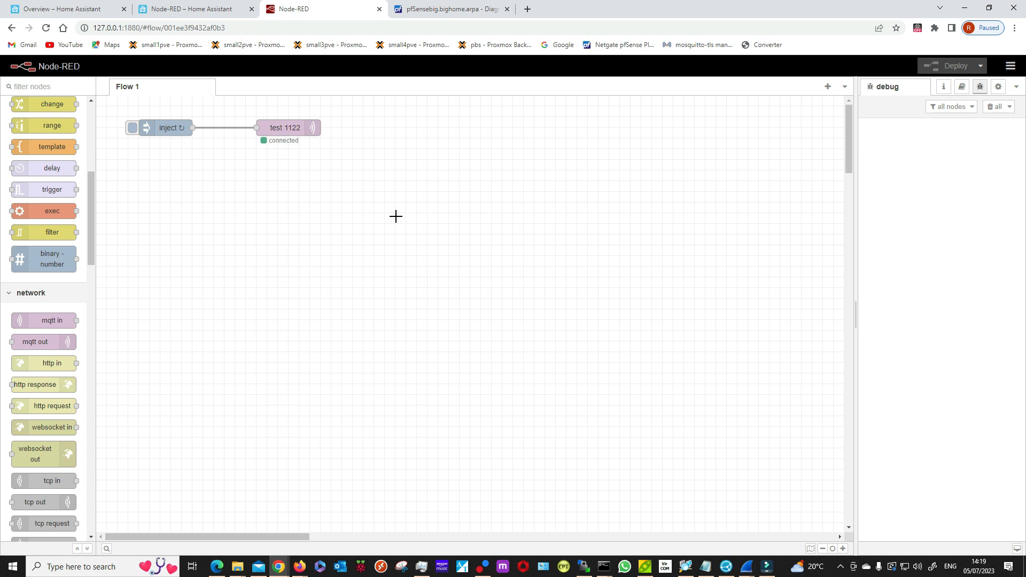
pyautogui.moveTo(545, 301)
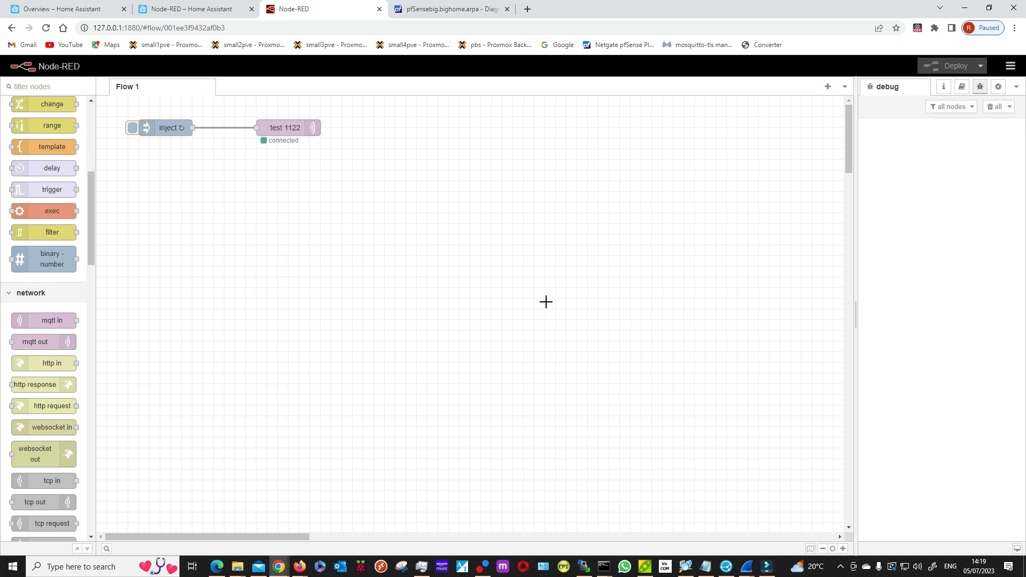
pyautogui.moveTo(410, 246)
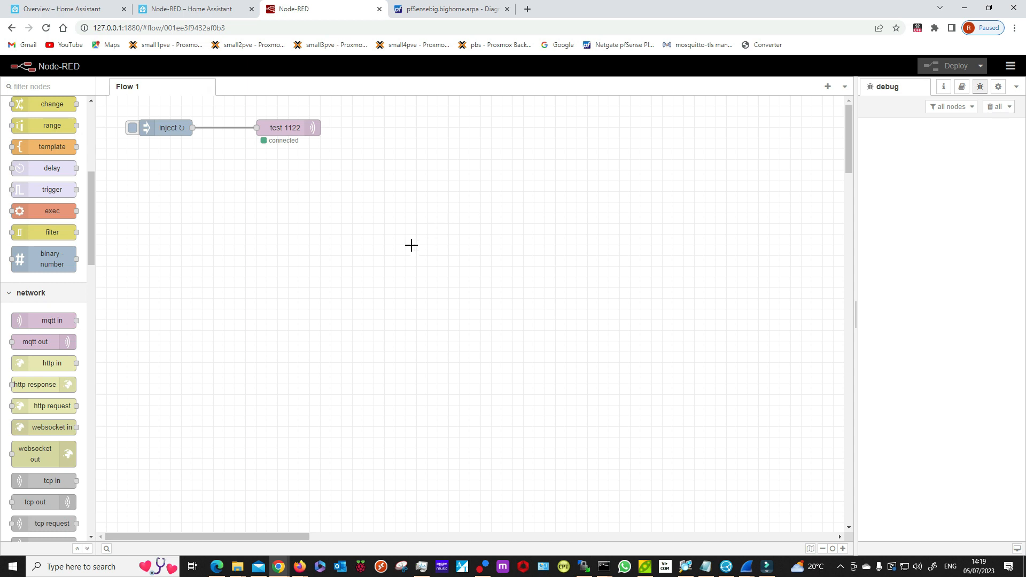
pyautogui.moveTo(406, 237)
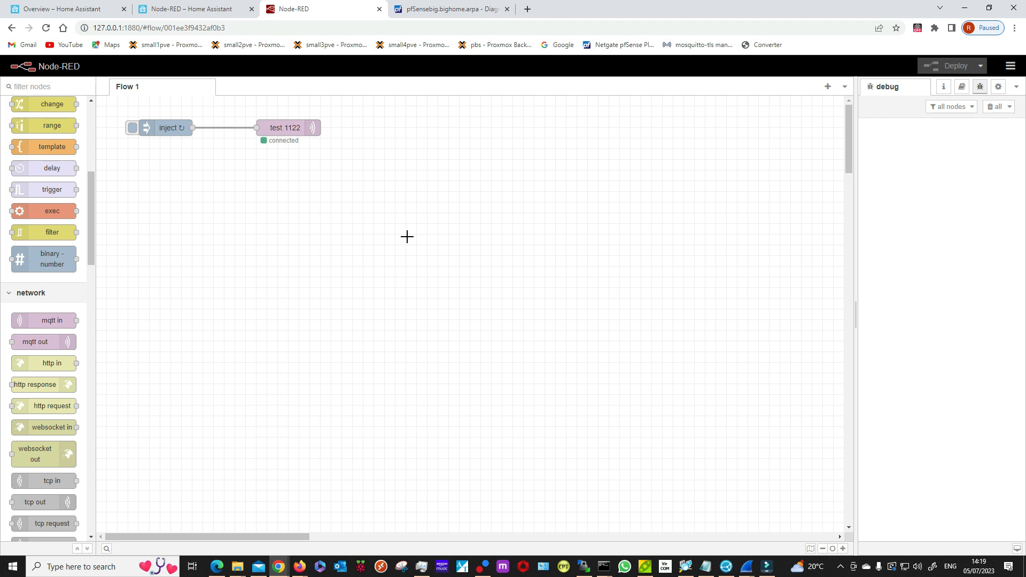
pyautogui.moveTo(393, 227)
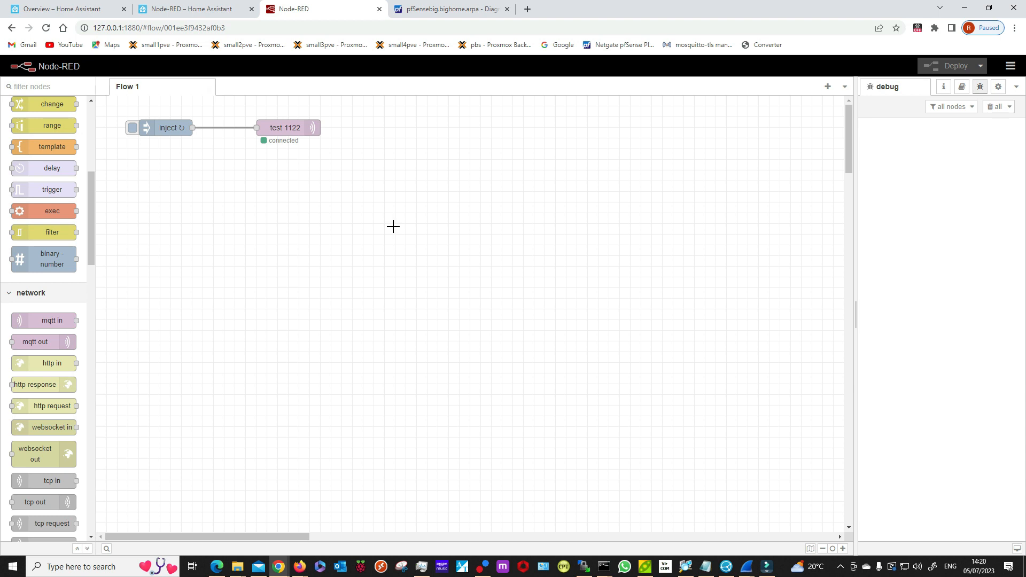
pyautogui.moveTo(384, 222)
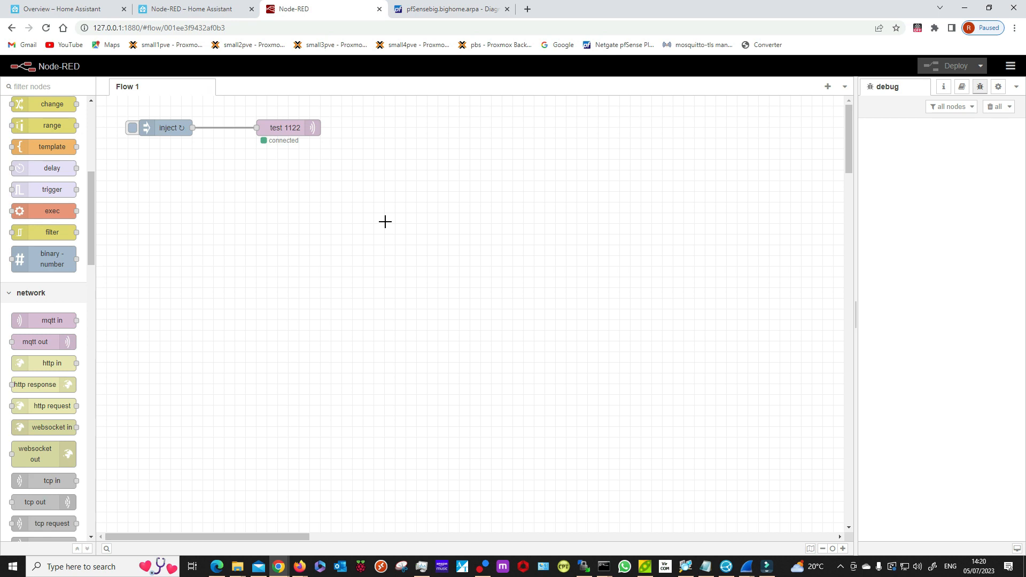